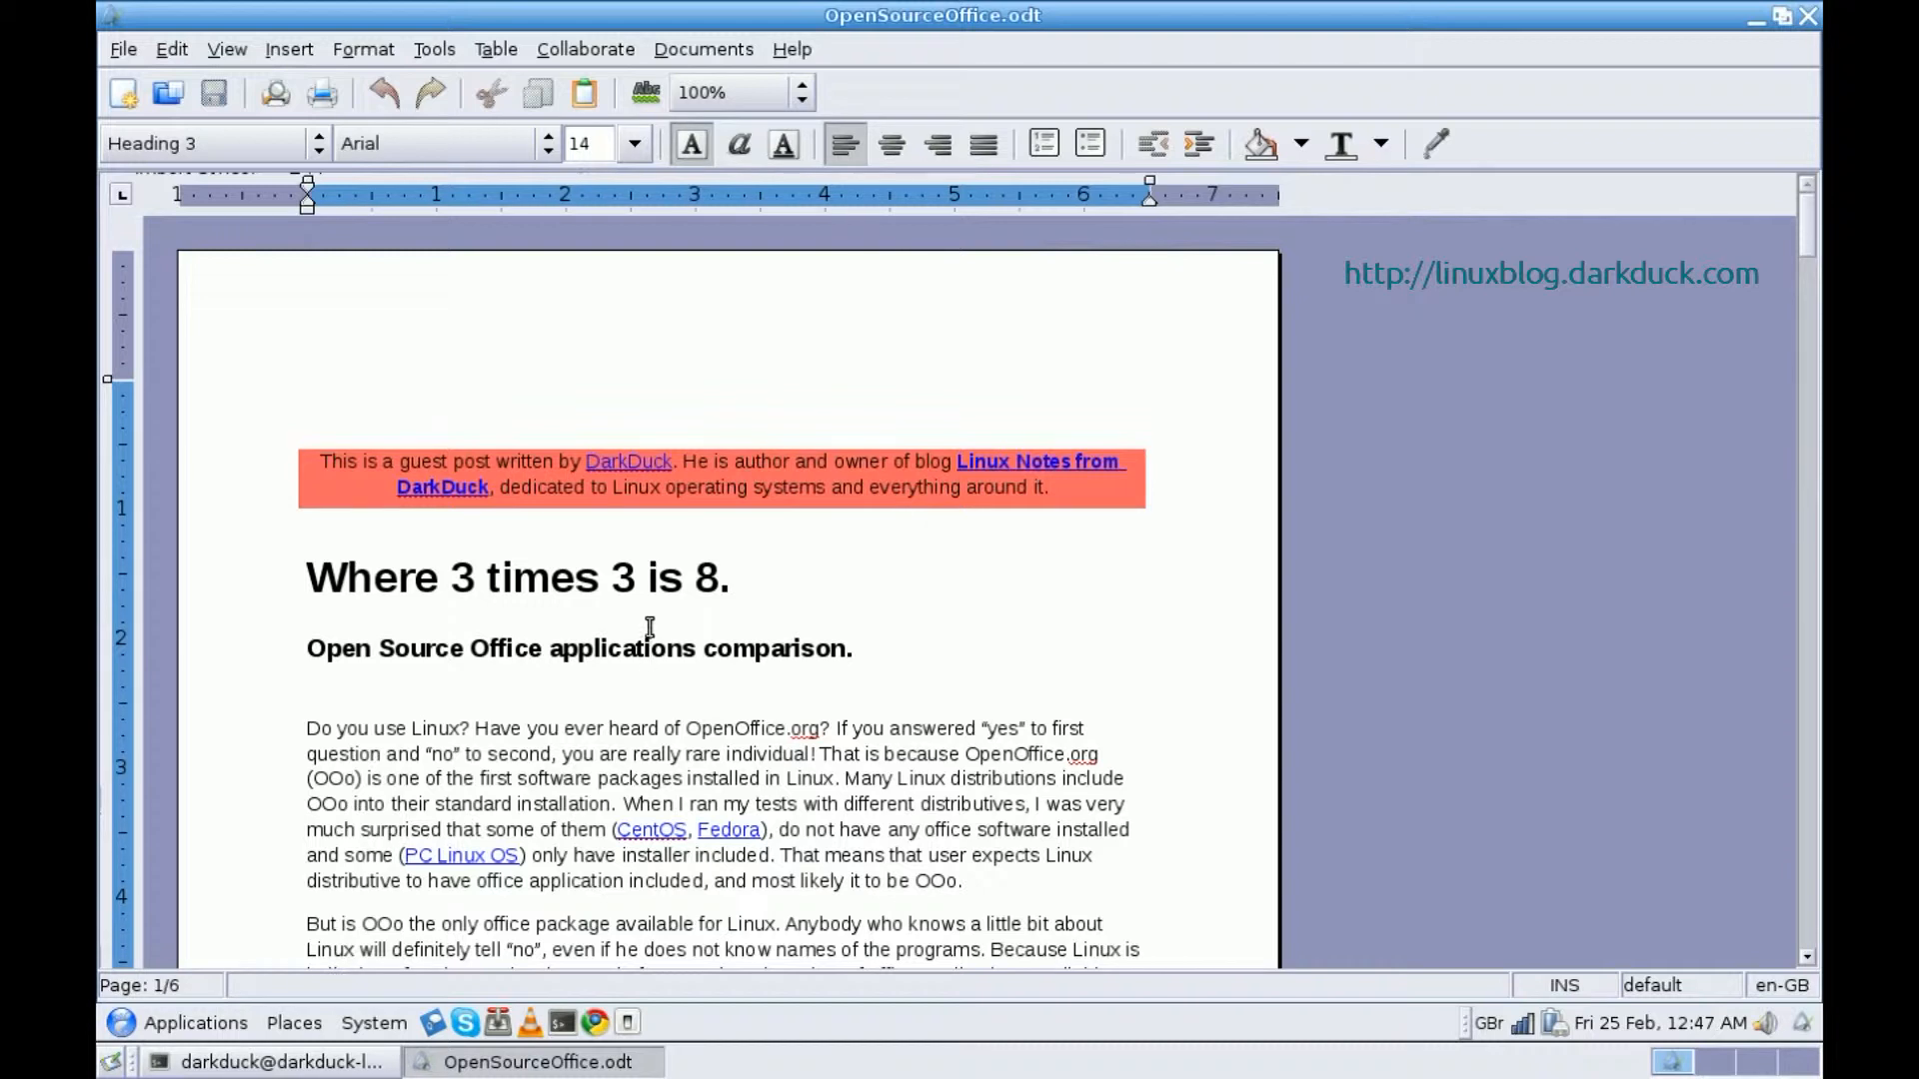
{"action": "mouse_move", "coordinate": [654, 619]}
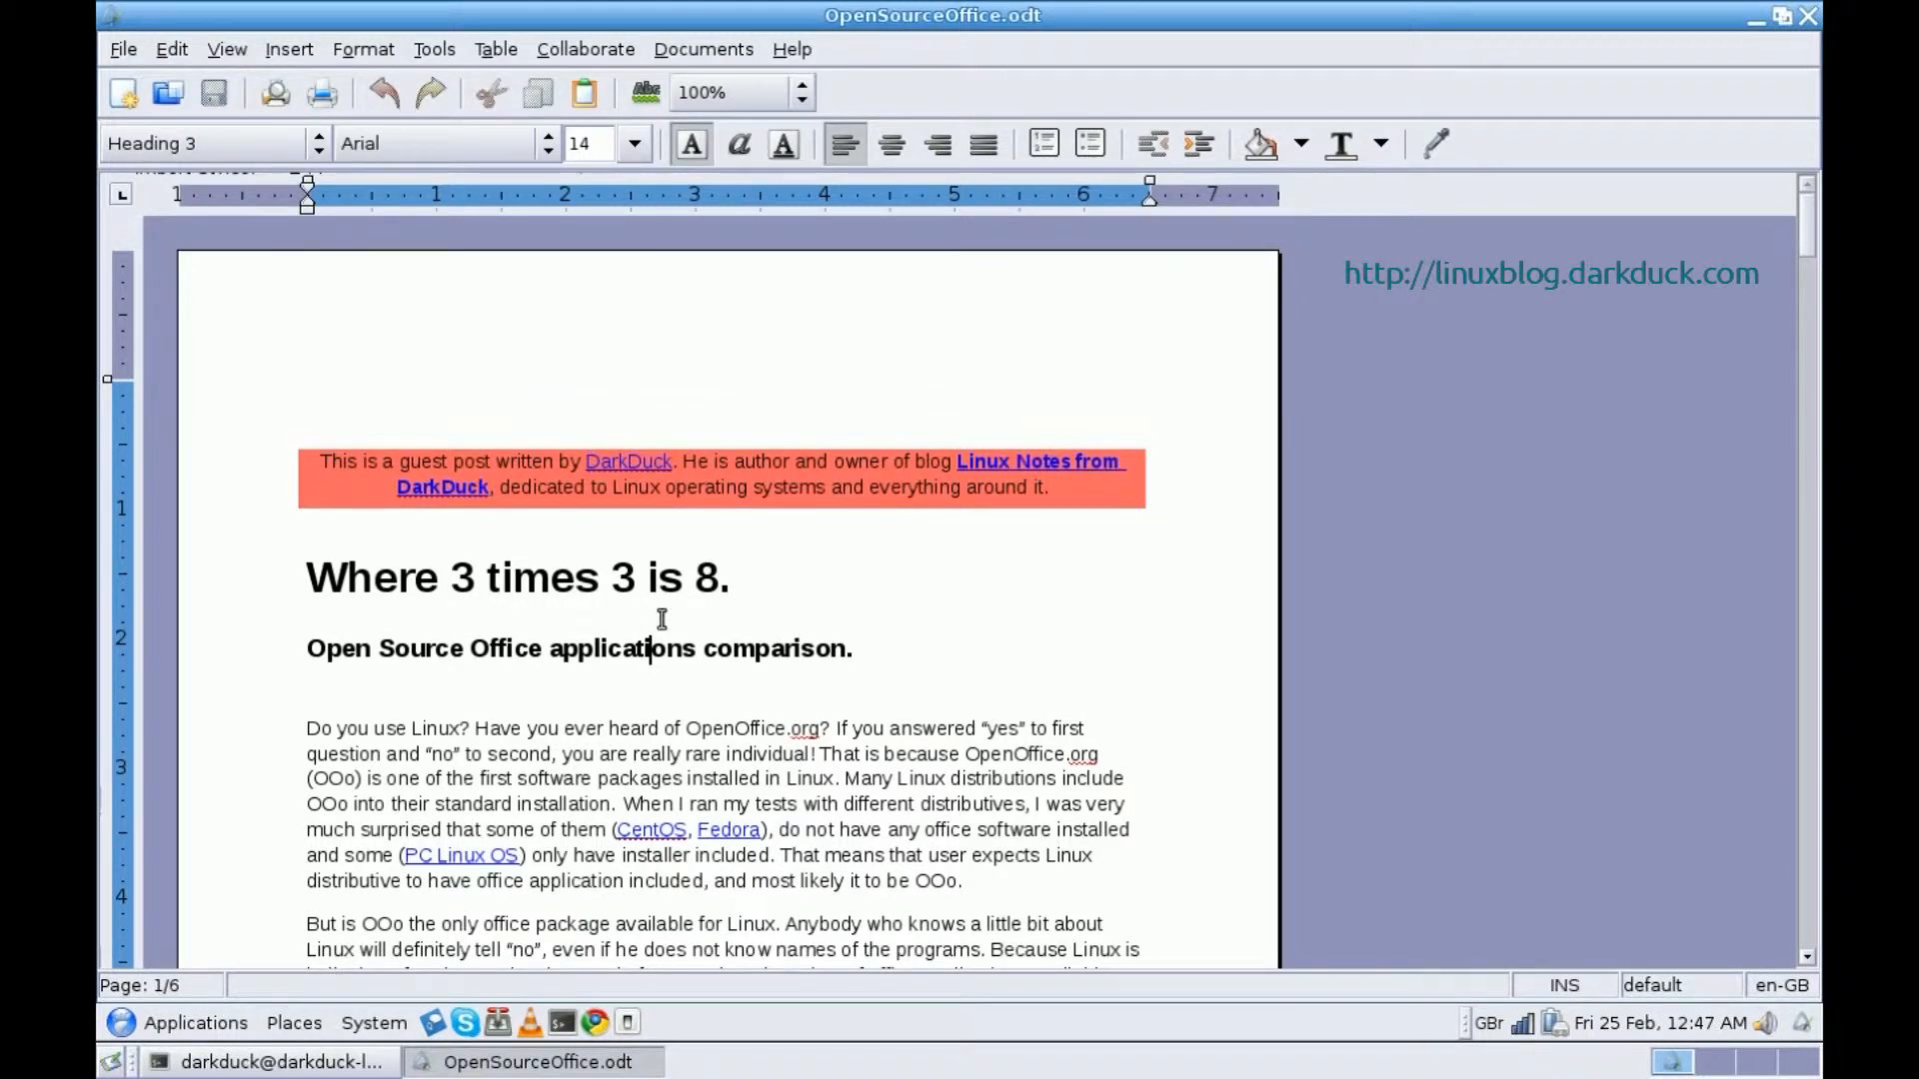
{"action": "mouse_move", "coordinate": [348, 242]}
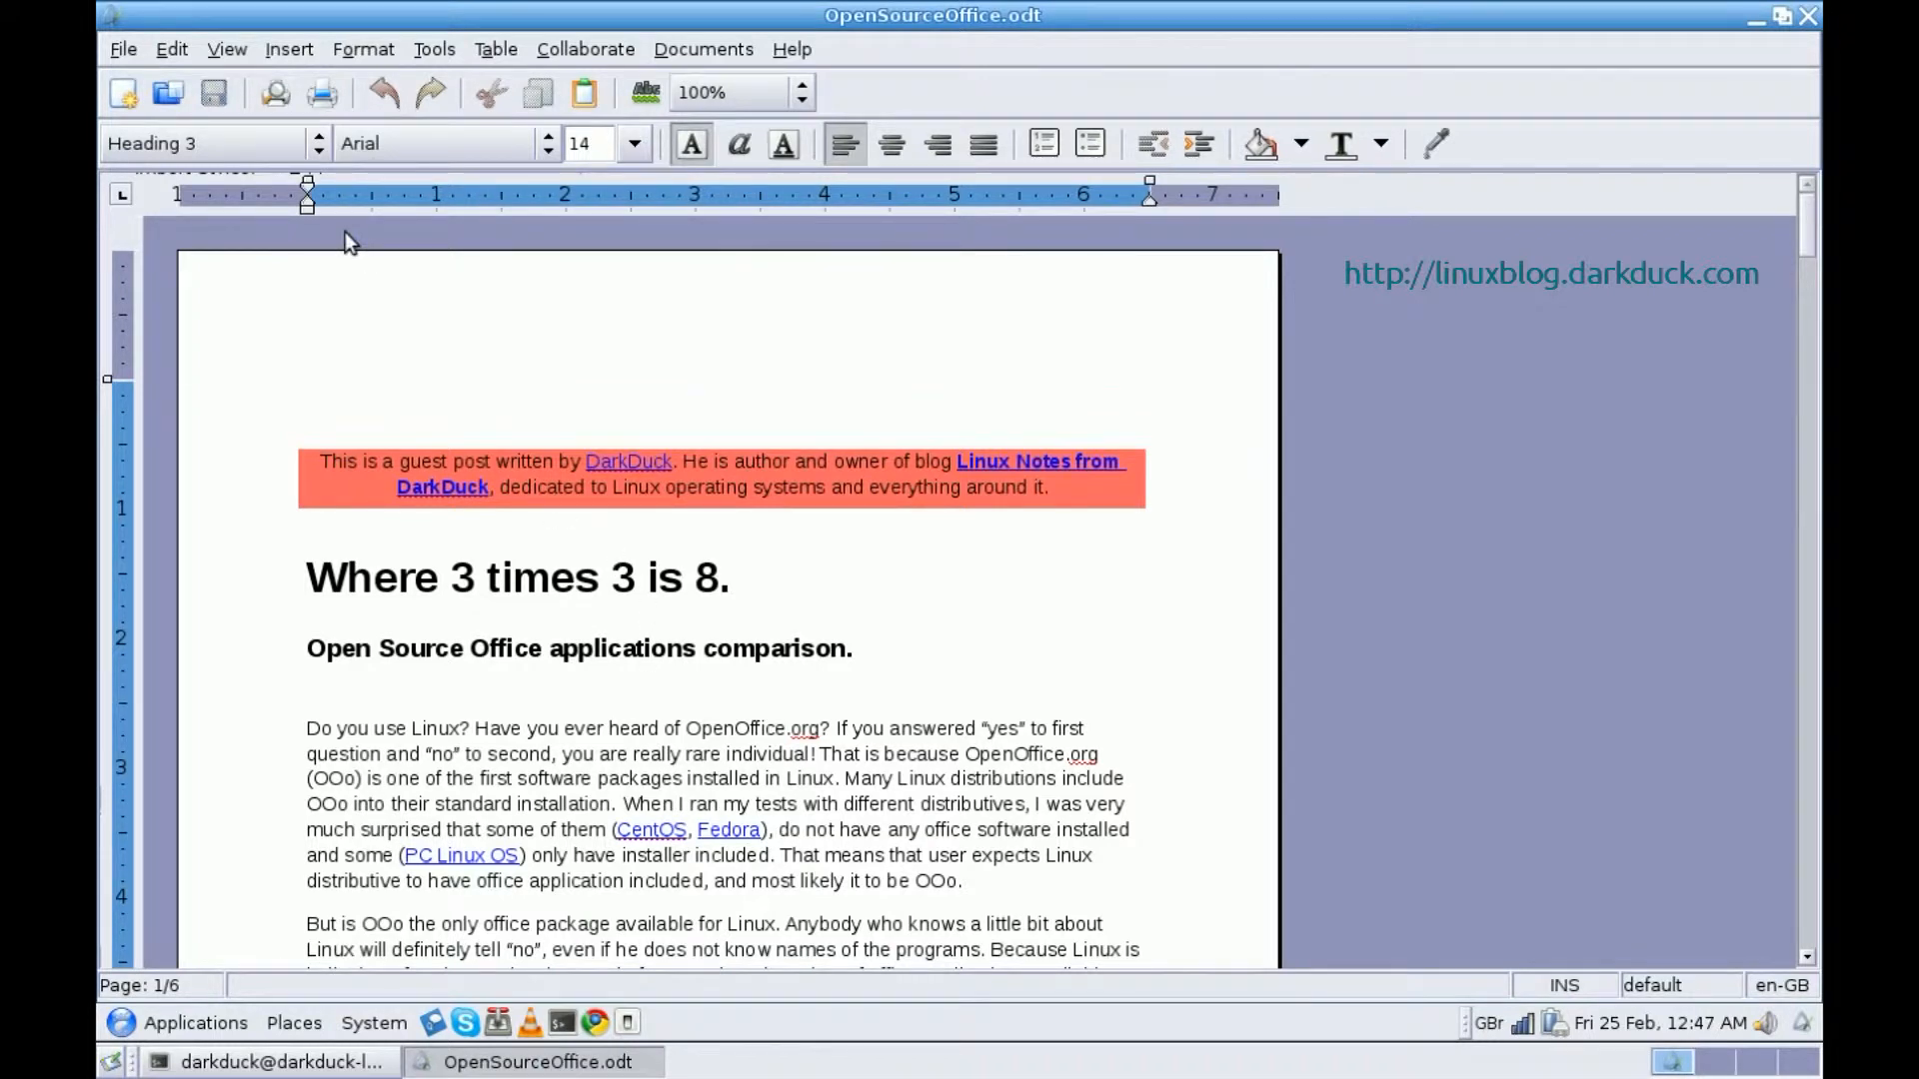
{"action": "mouse_move", "coordinate": [322, 126]}
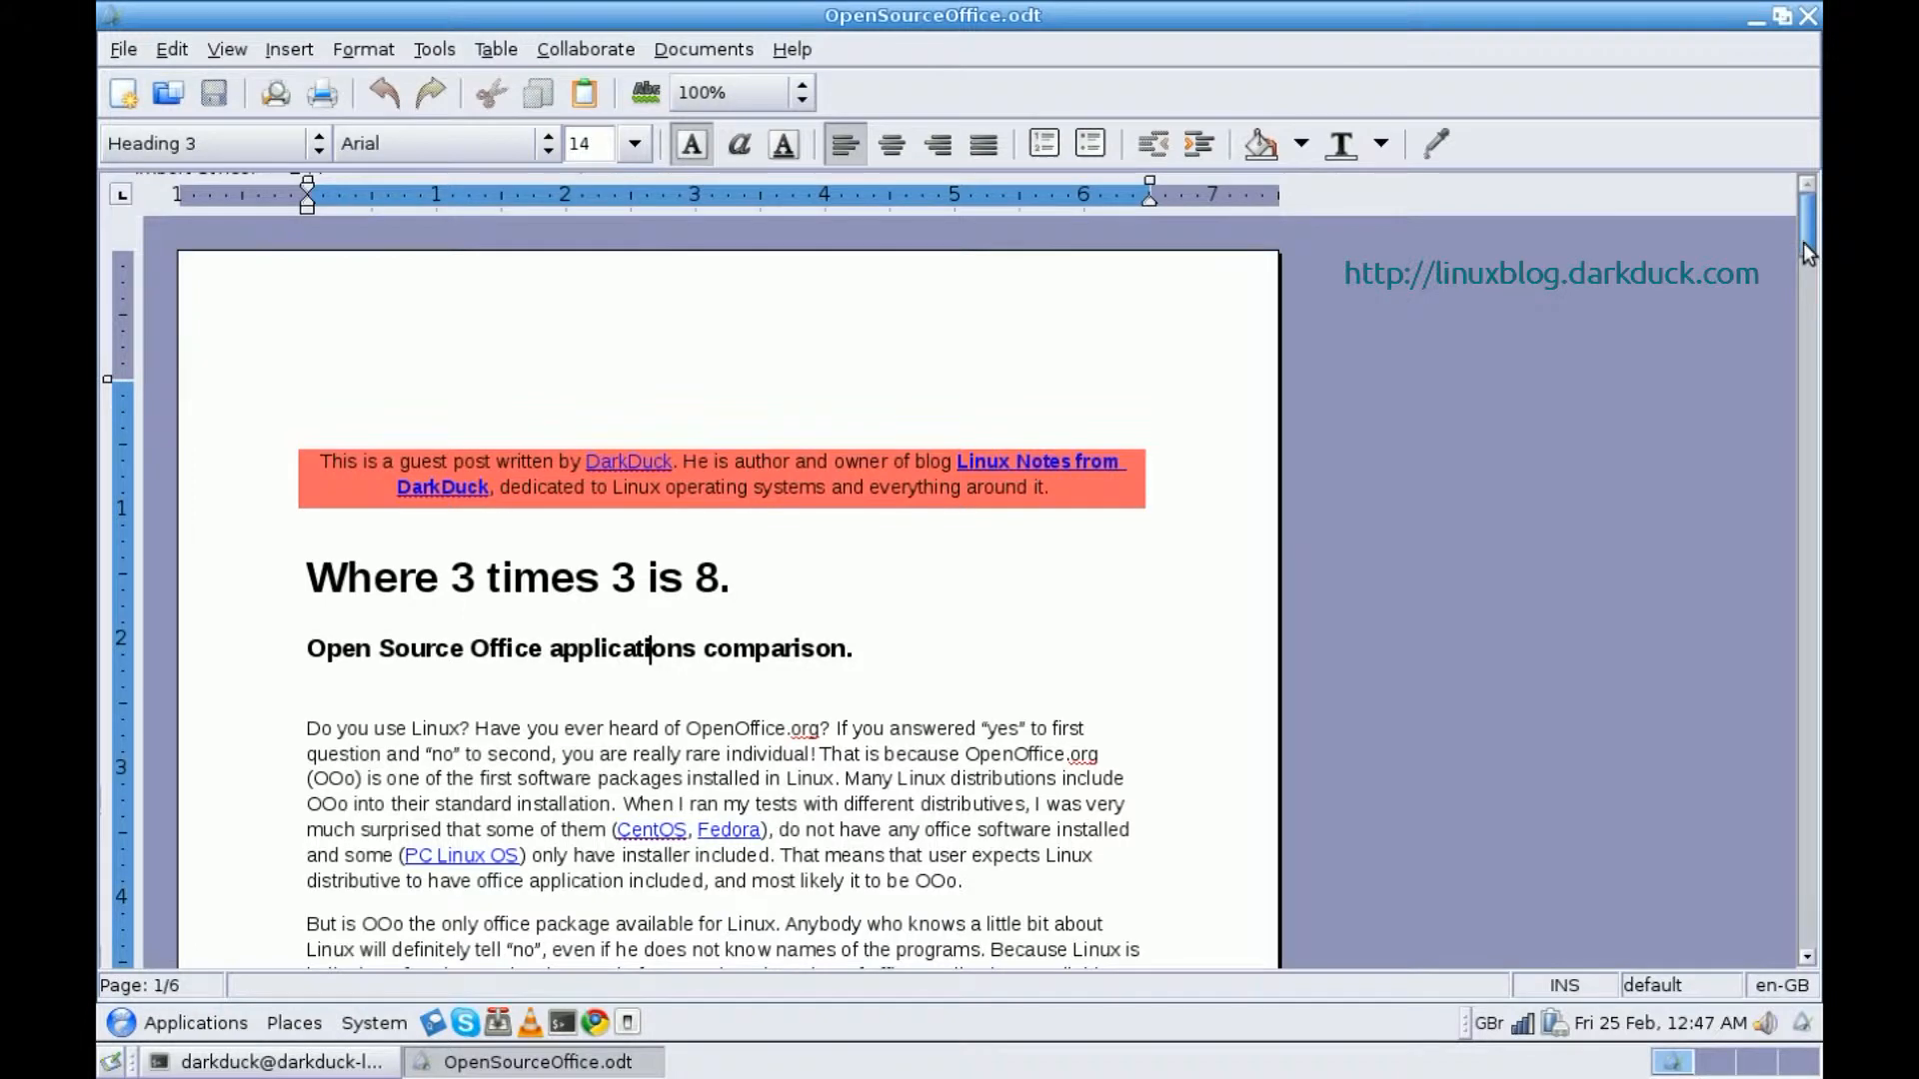
Insert a page number positioned in the header and centre-aligned via Page Numbers
{"action": "scroll", "scroll_direction": "down", "scroll_amount": 3}
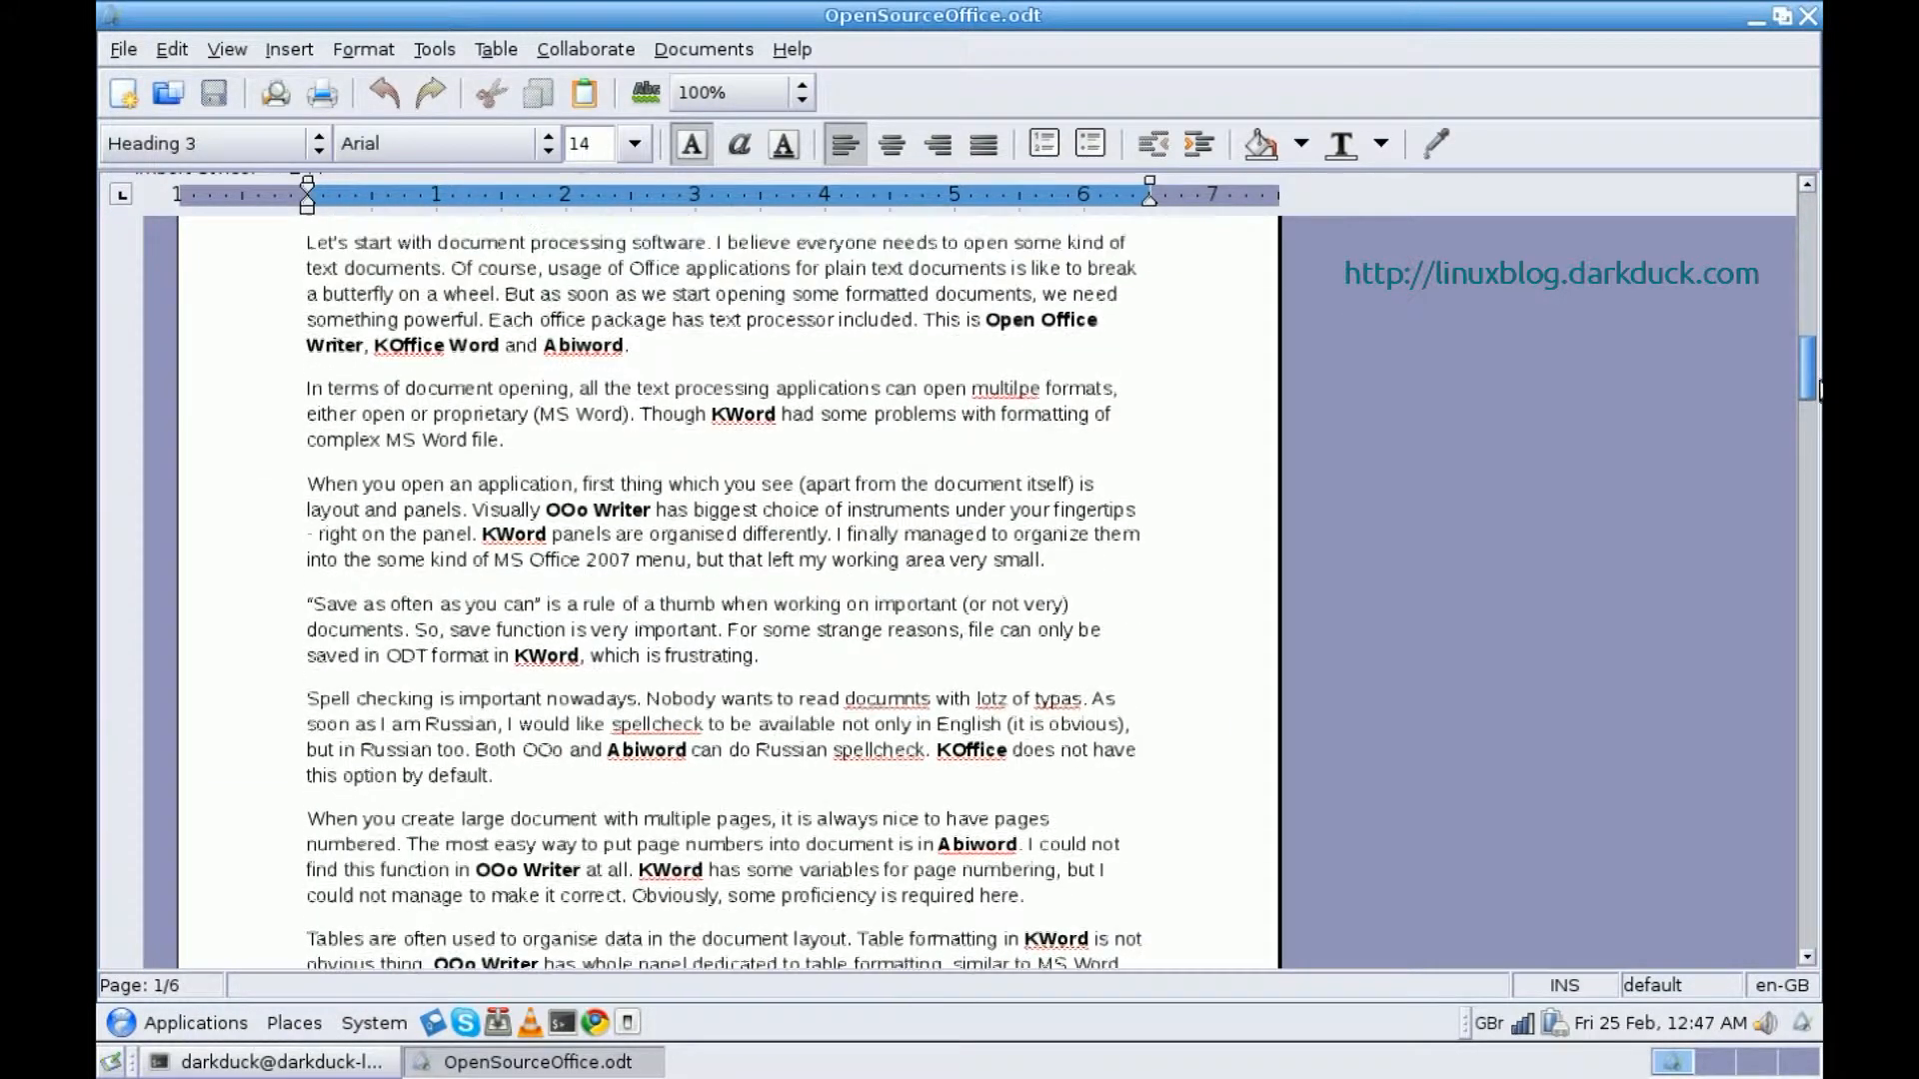
{"action": "scroll", "scroll_direction": "up", "scroll_amount": 3}
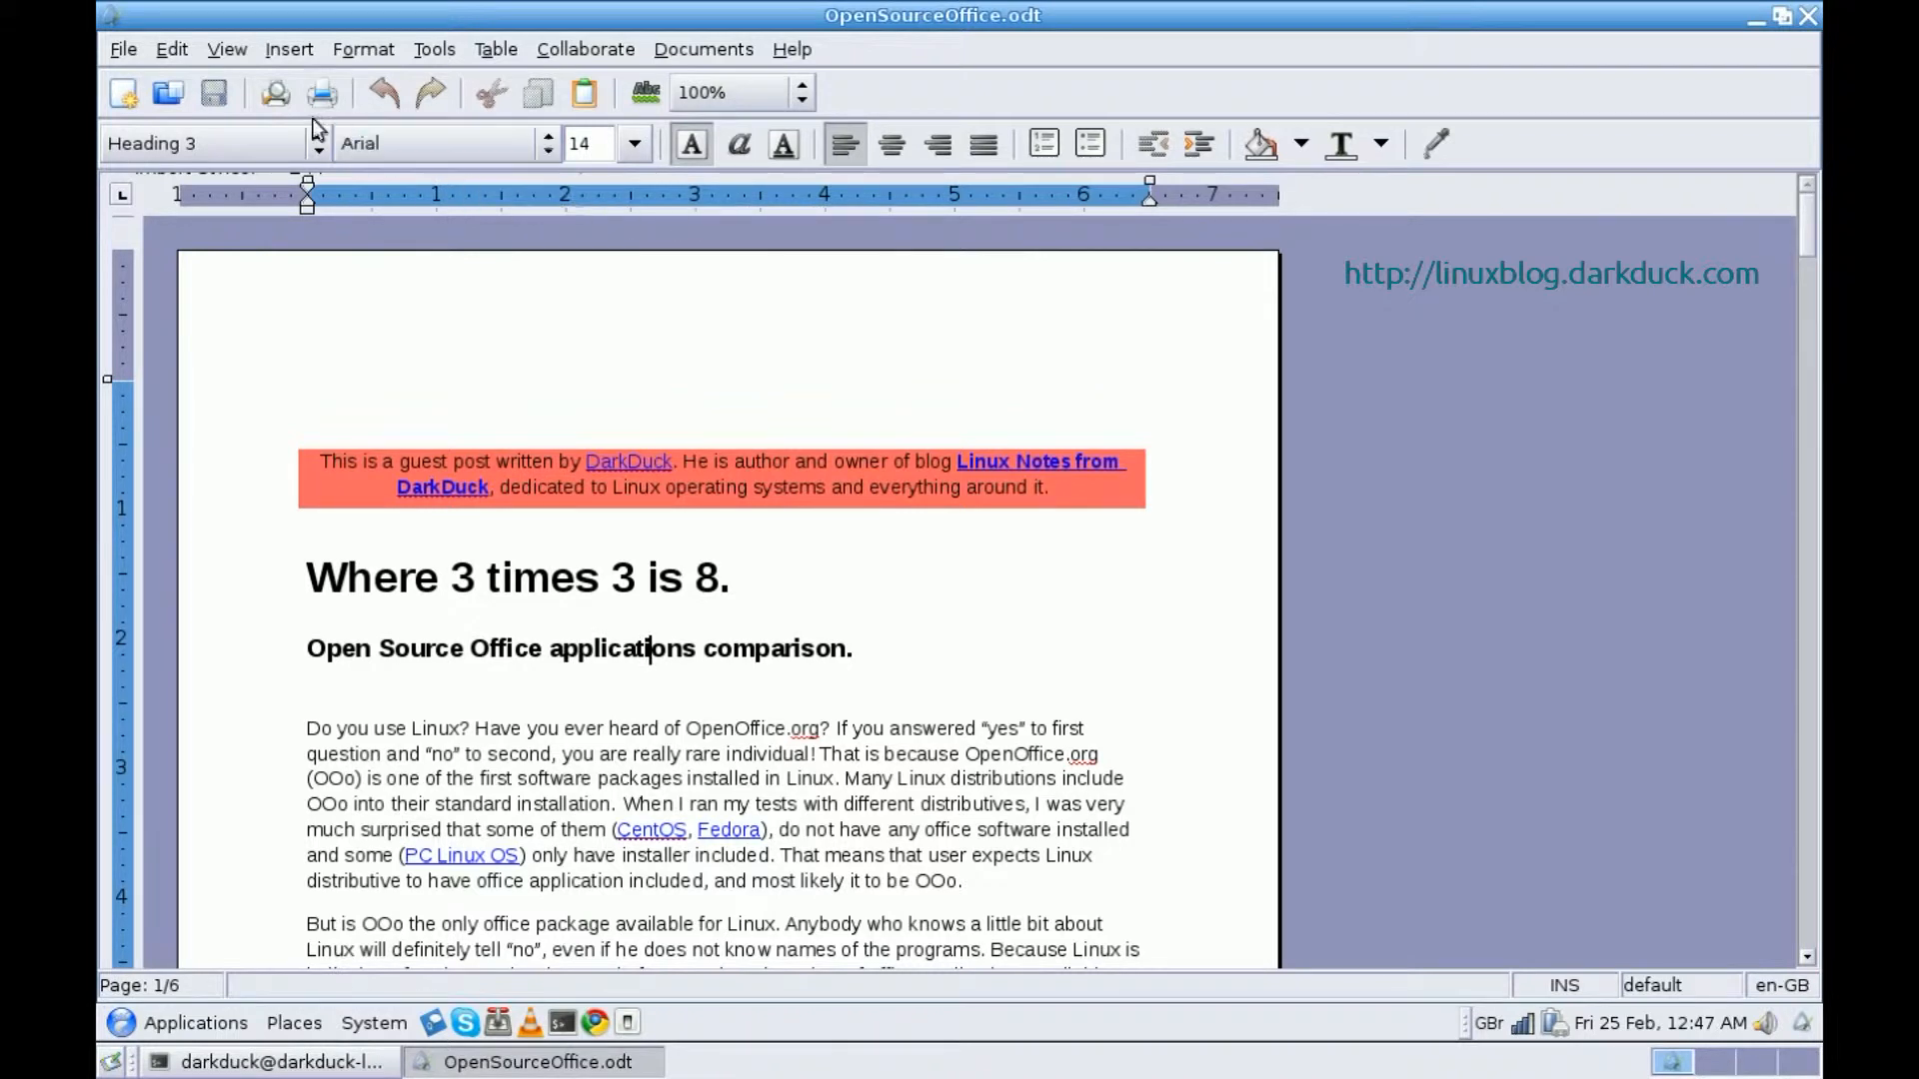
{"action": "mouse_move", "coordinate": [266, 58]}
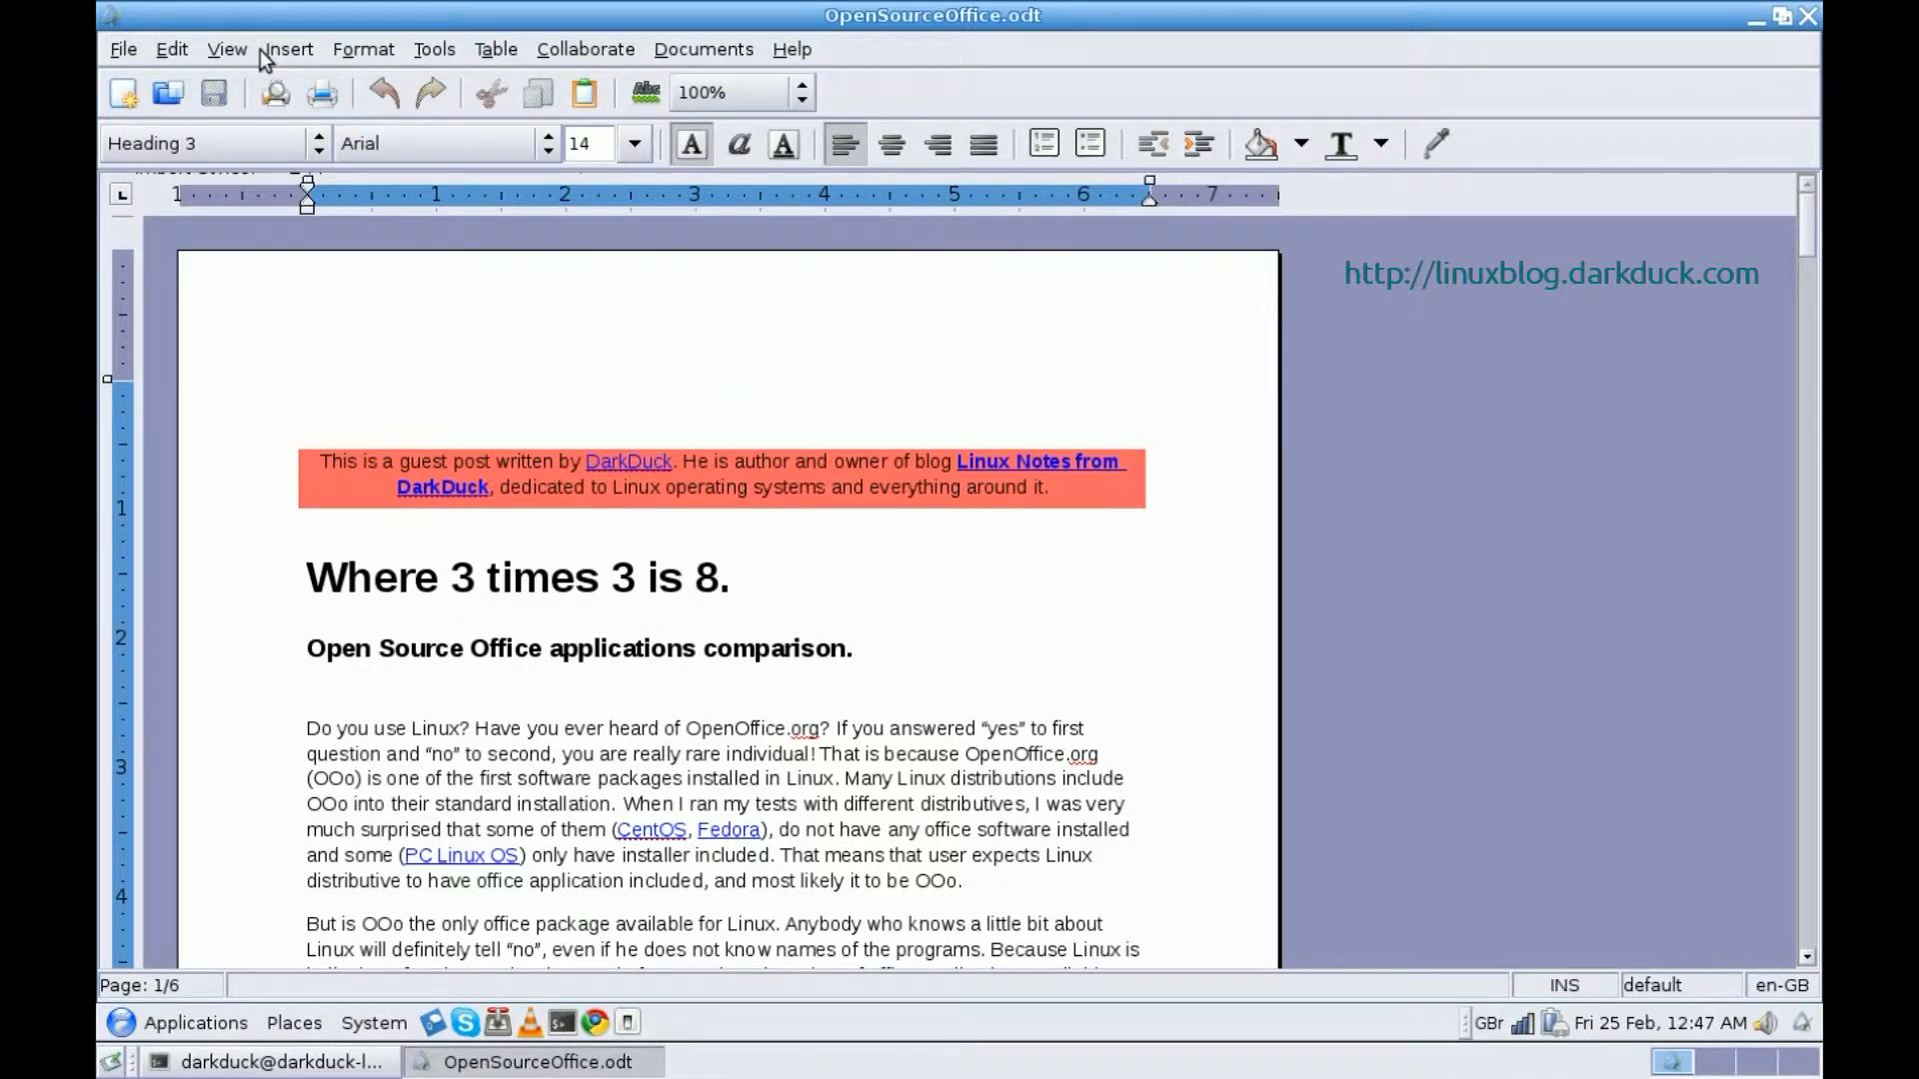
{"action": "left_click", "coordinate": [288, 48]}
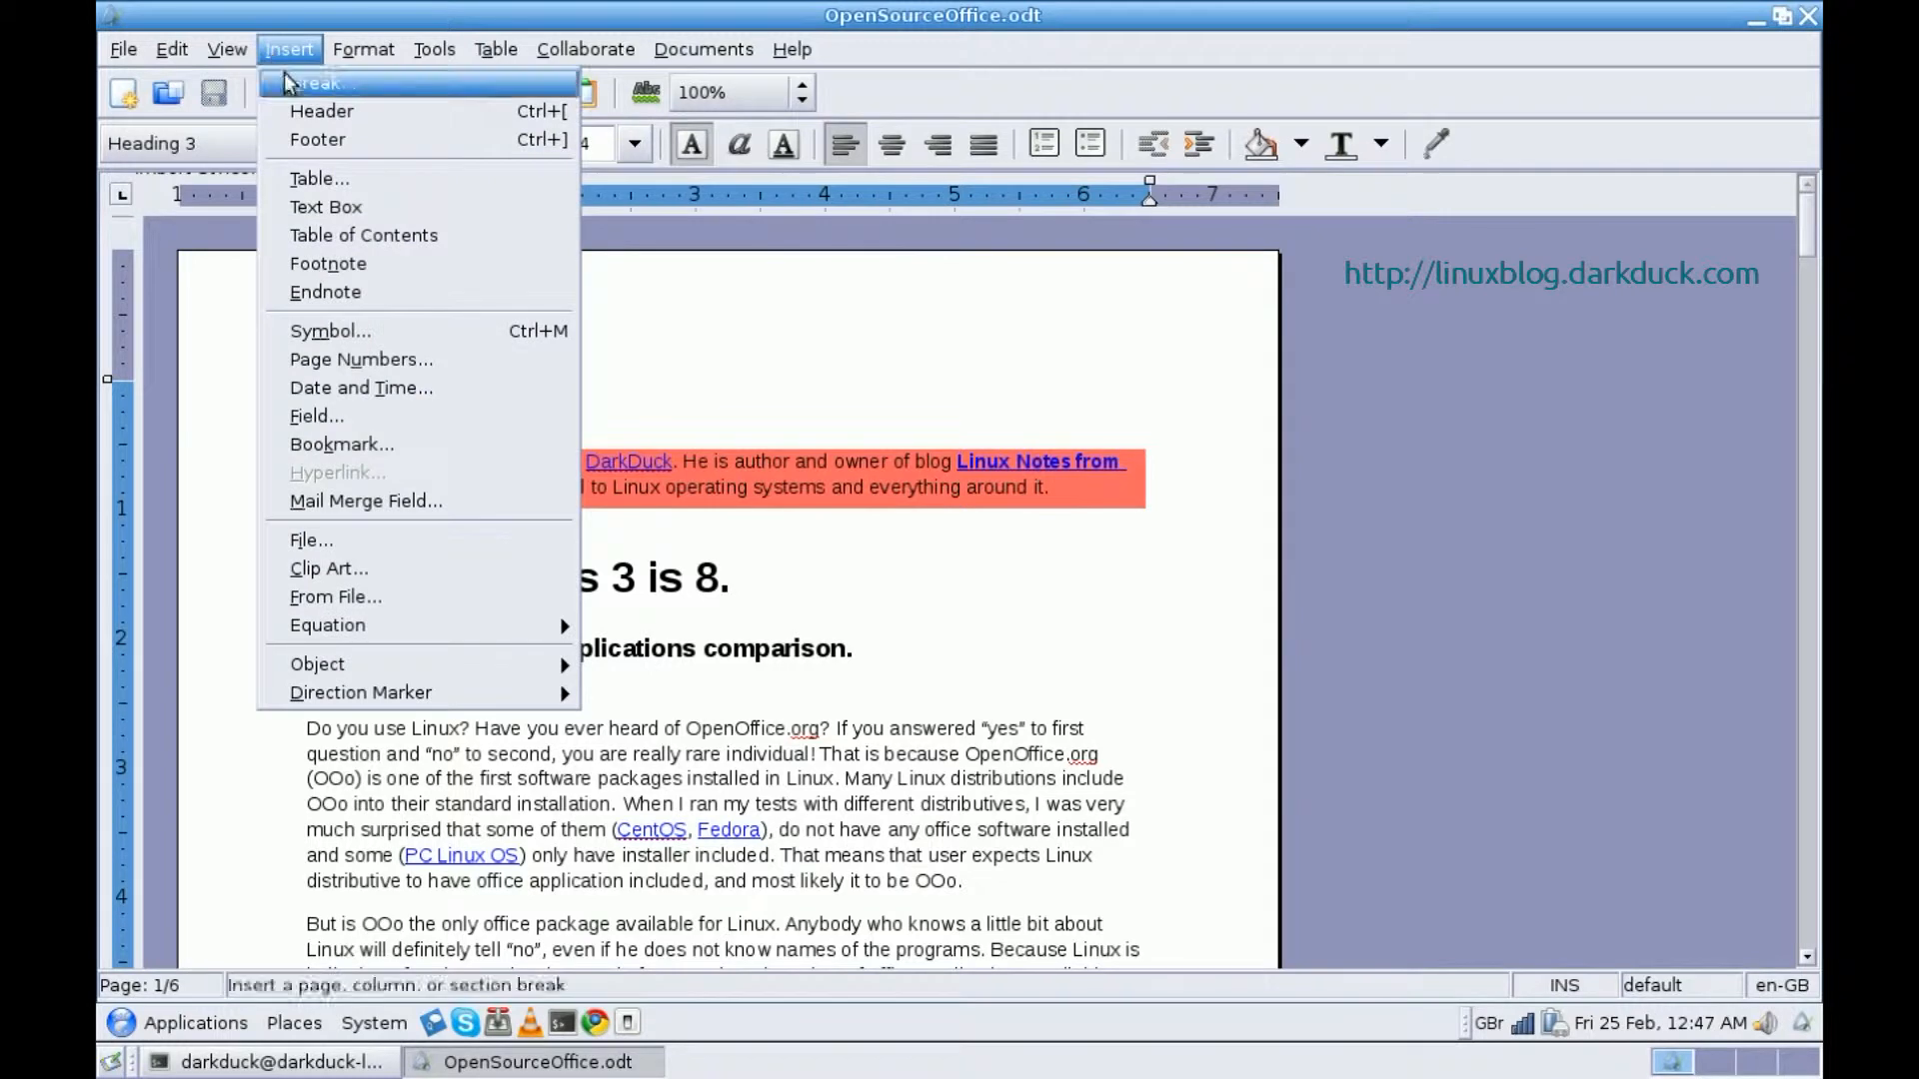
{"action": "left_click", "coordinate": [360, 358]}
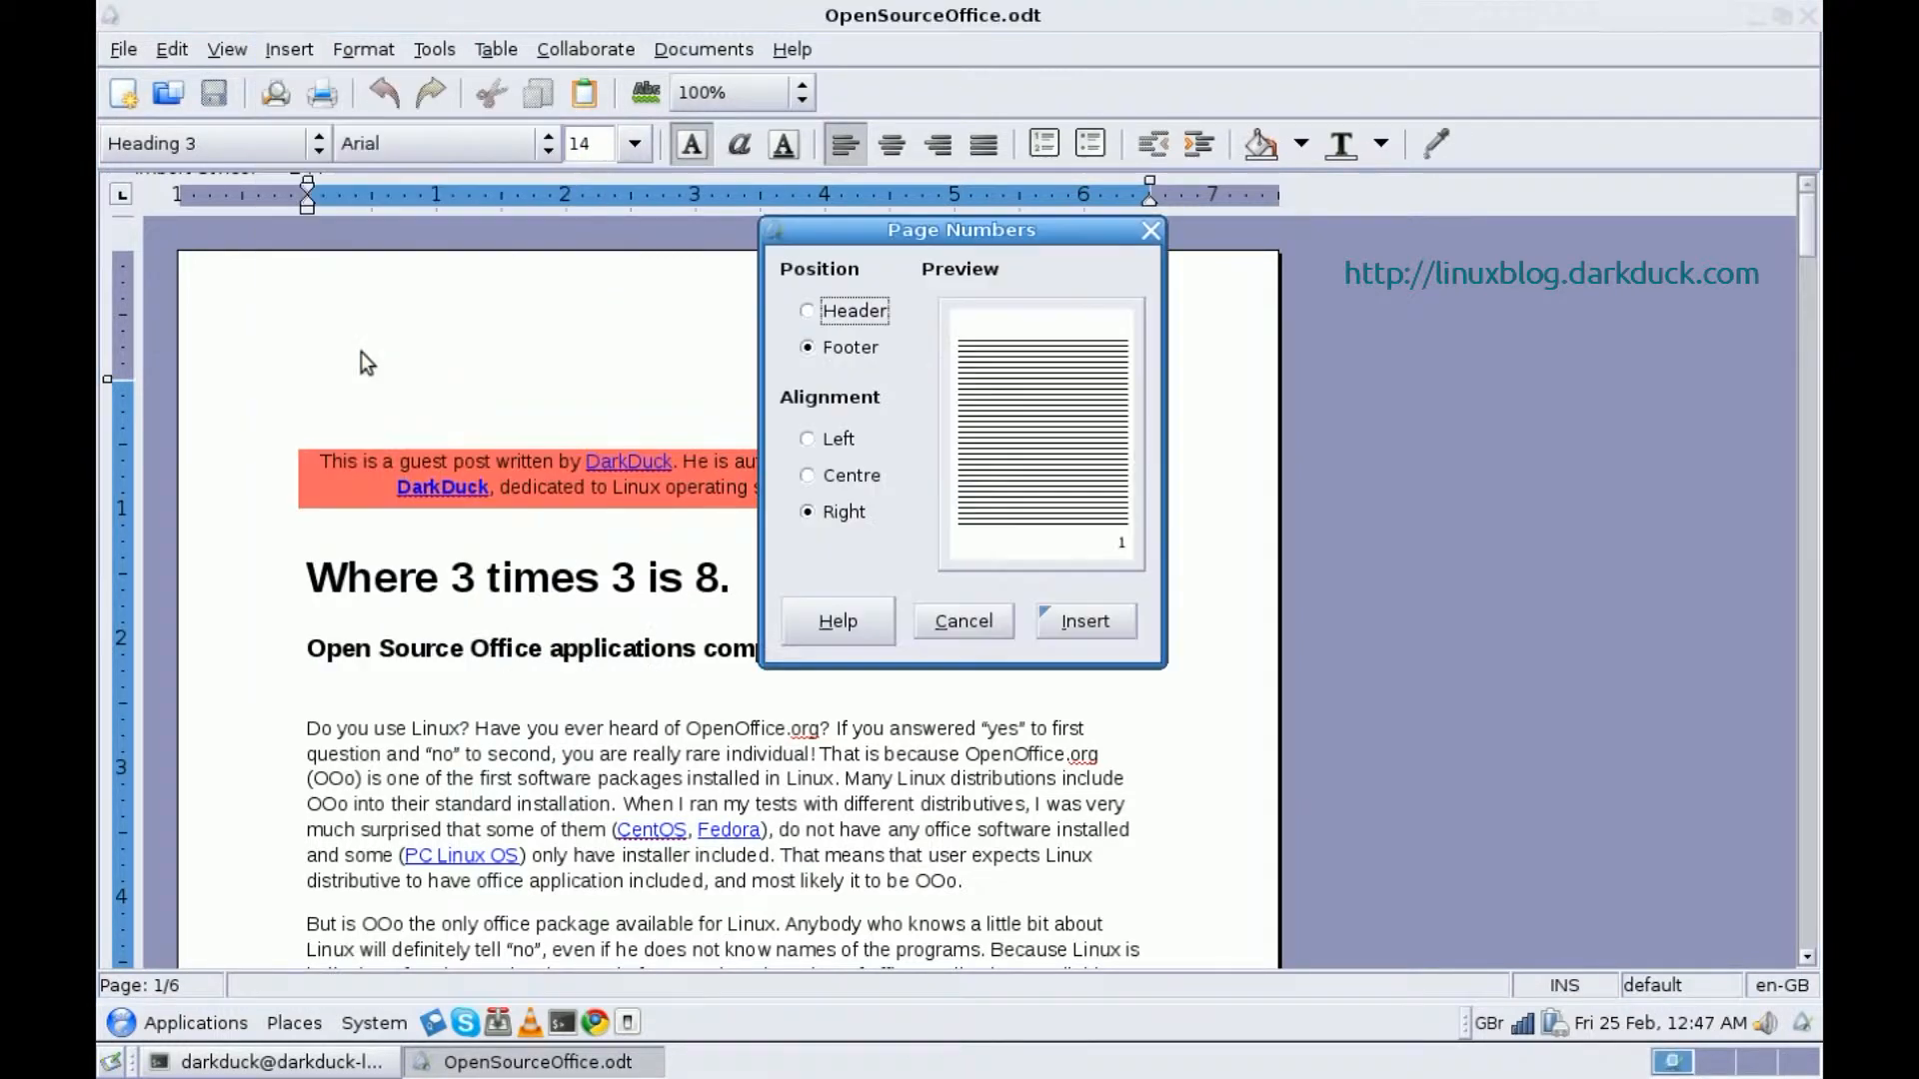
{"action": "mouse_move", "coordinate": [794, 368]}
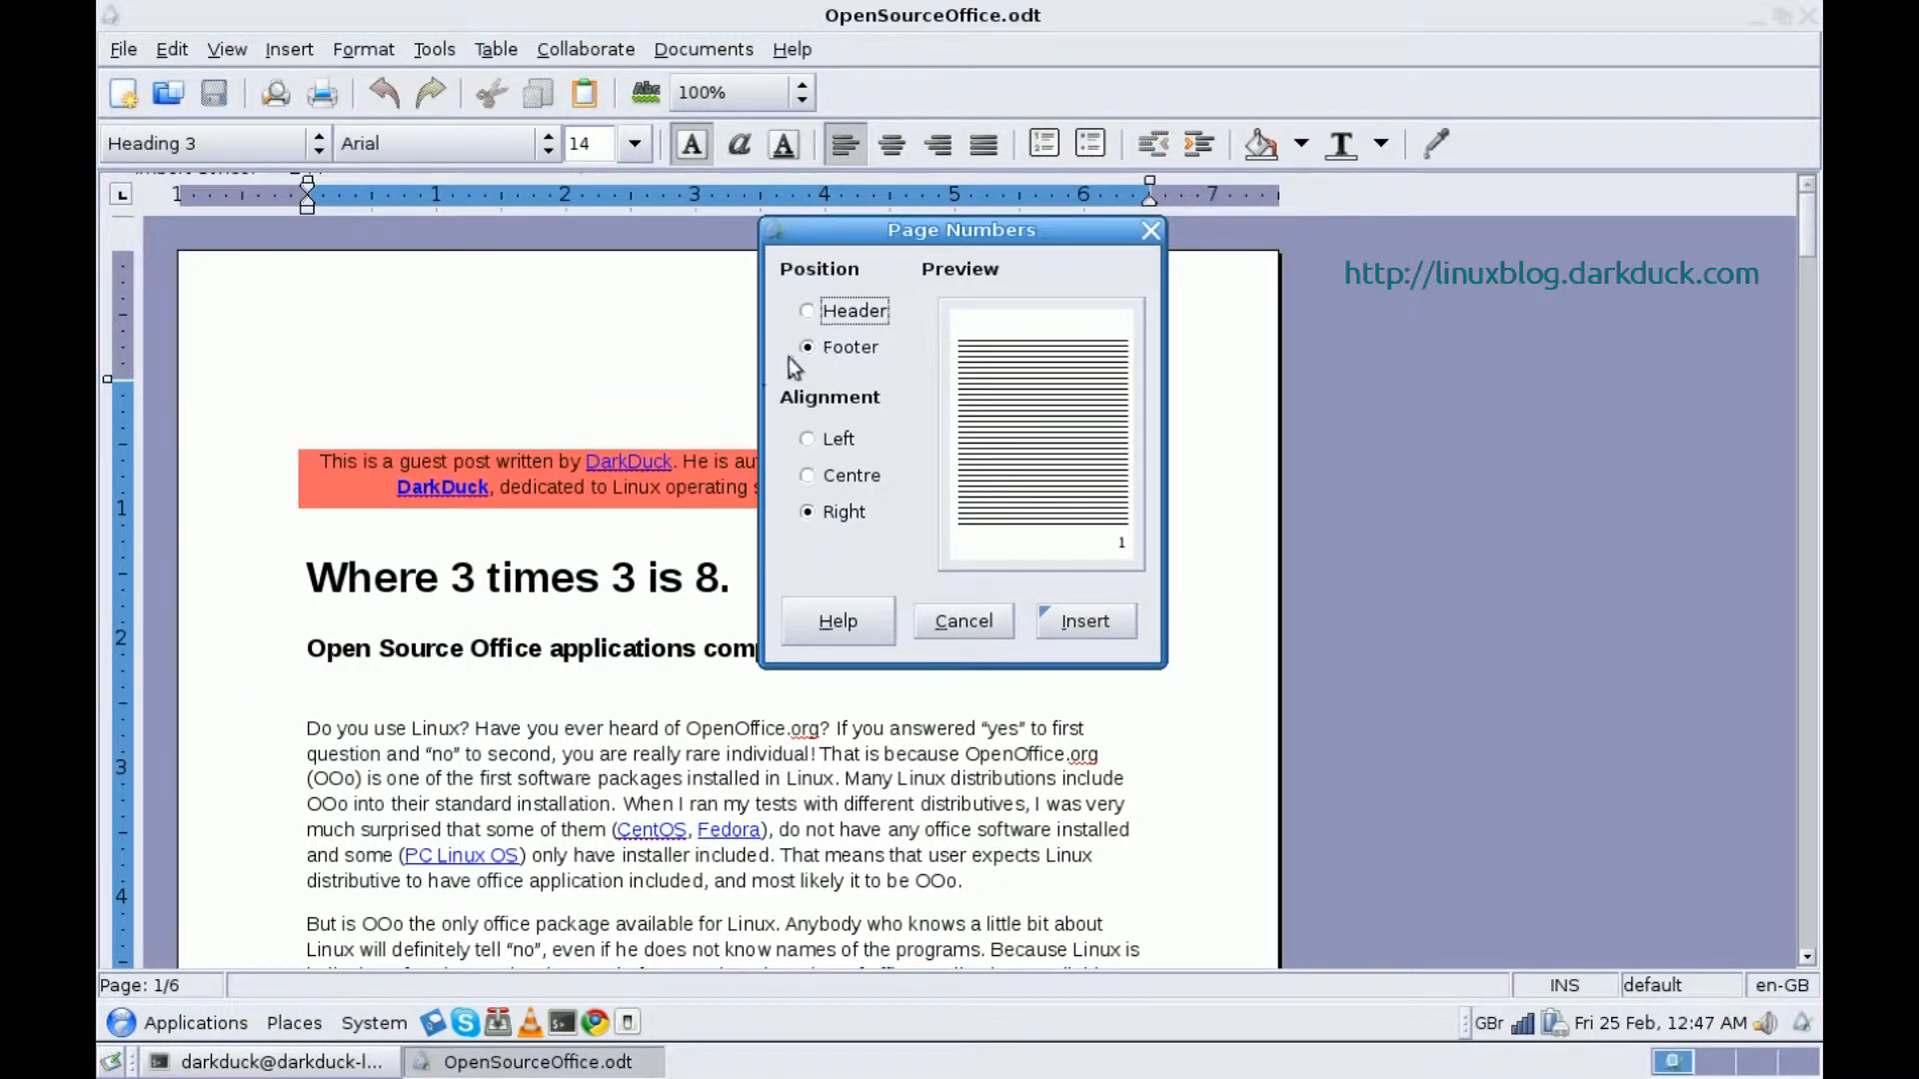
{"action": "left_click", "coordinate": [806, 312]}
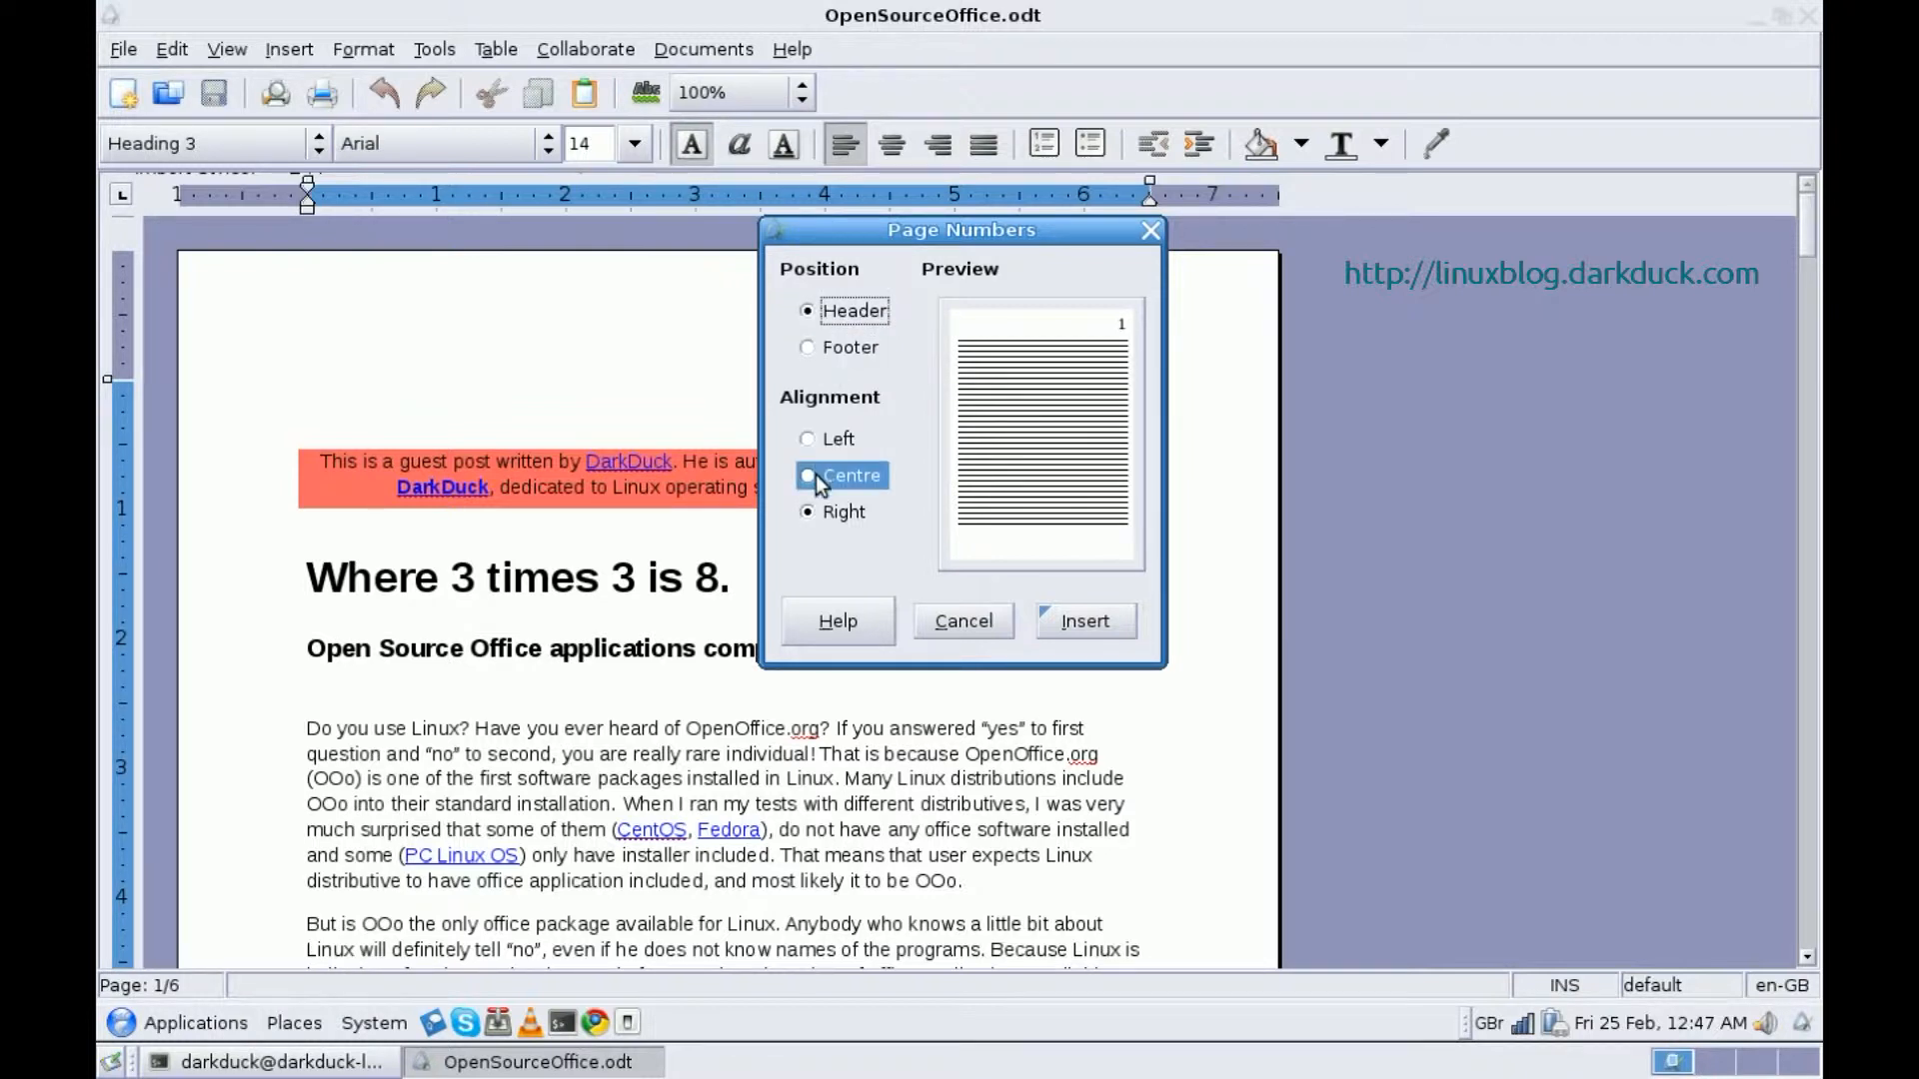
{"action": "left_click", "coordinate": [809, 475]}
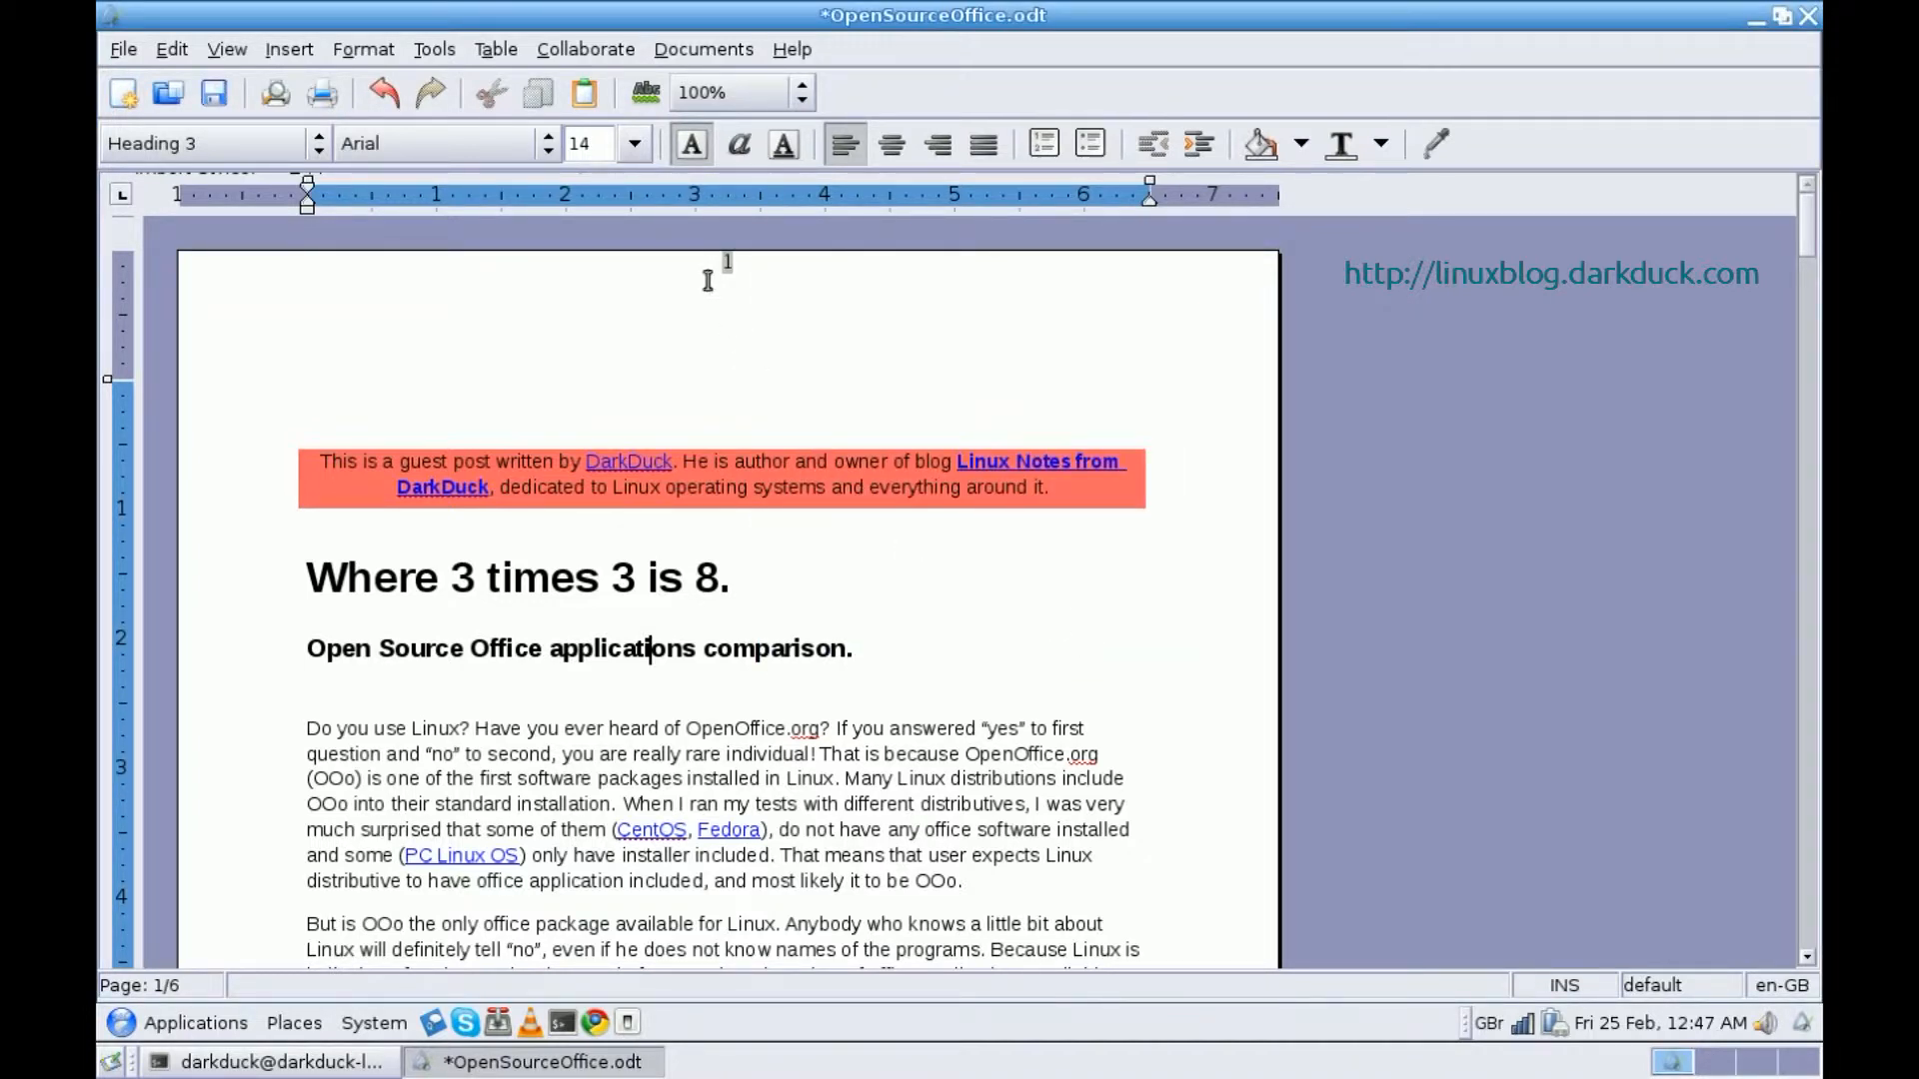
{"action": "mouse_move", "coordinate": [728, 270]}
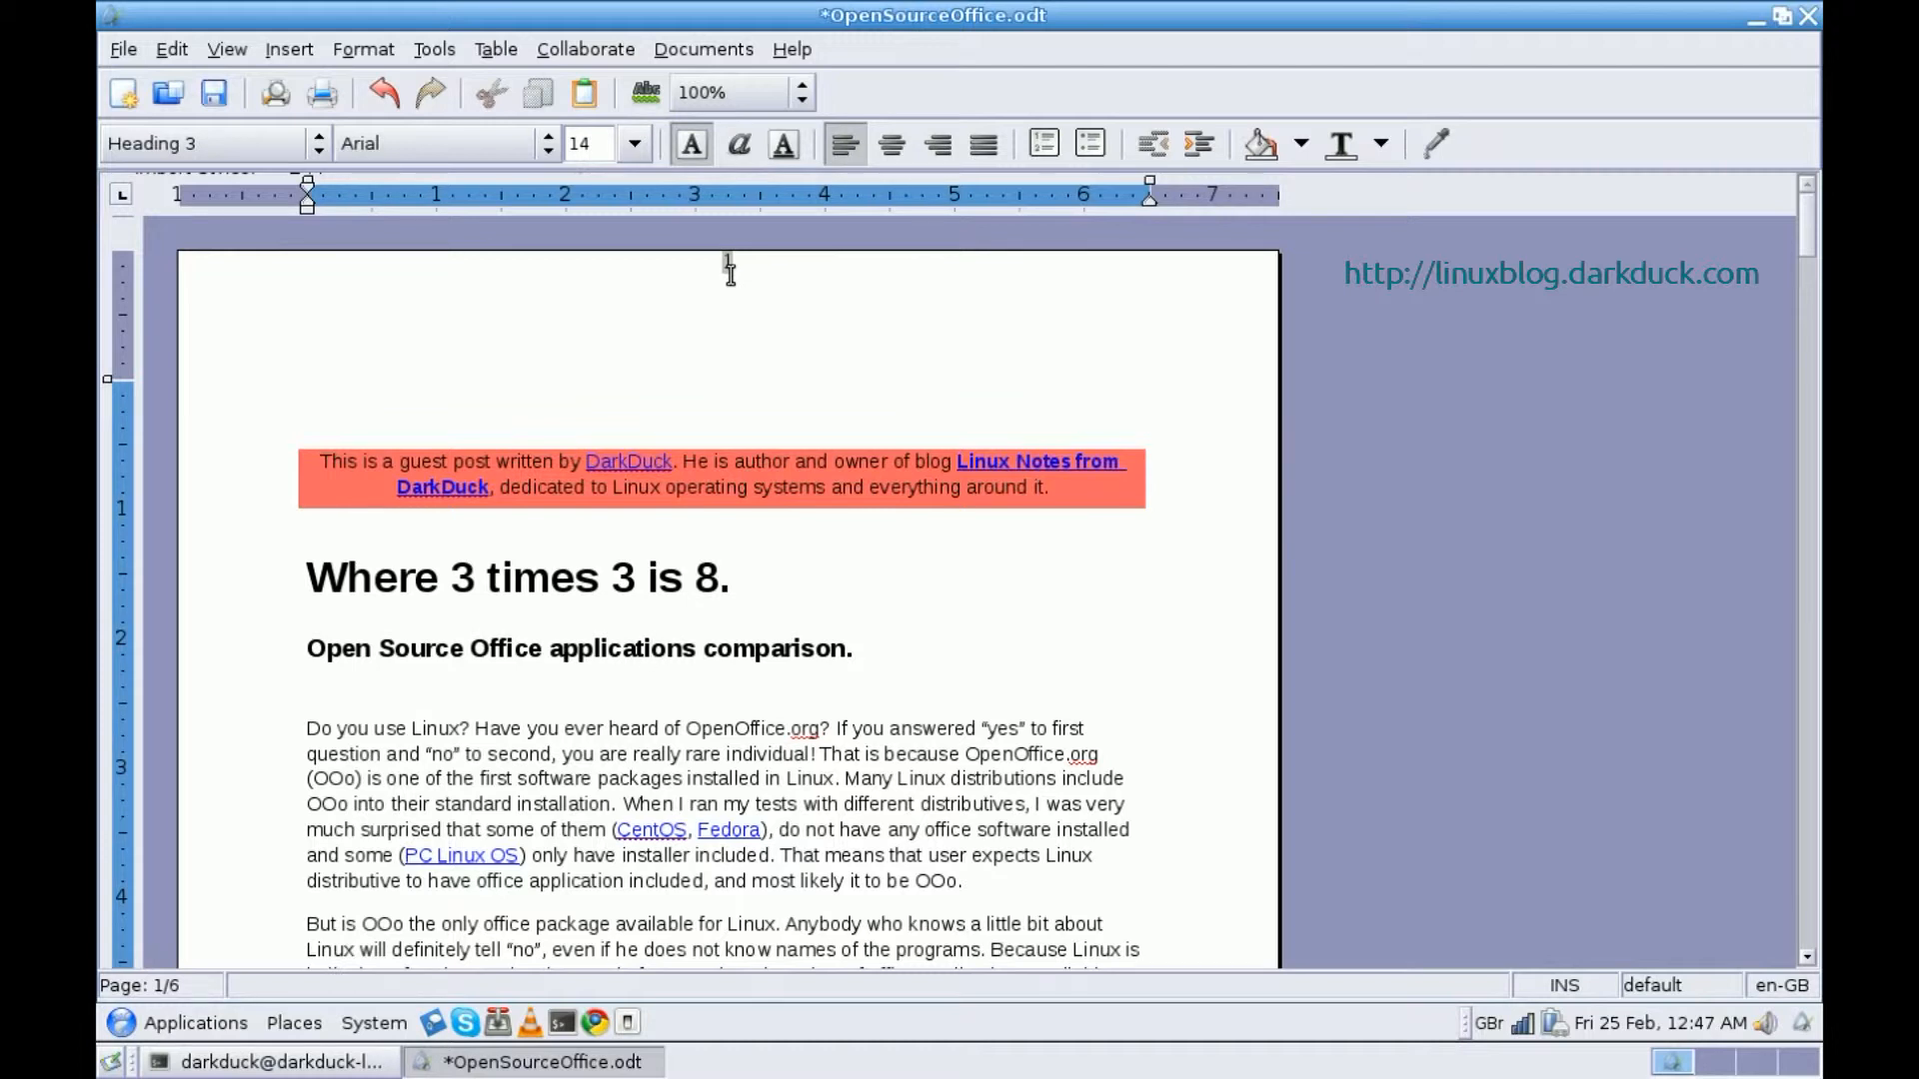
{"action": "mouse_move", "coordinate": [729, 266]}
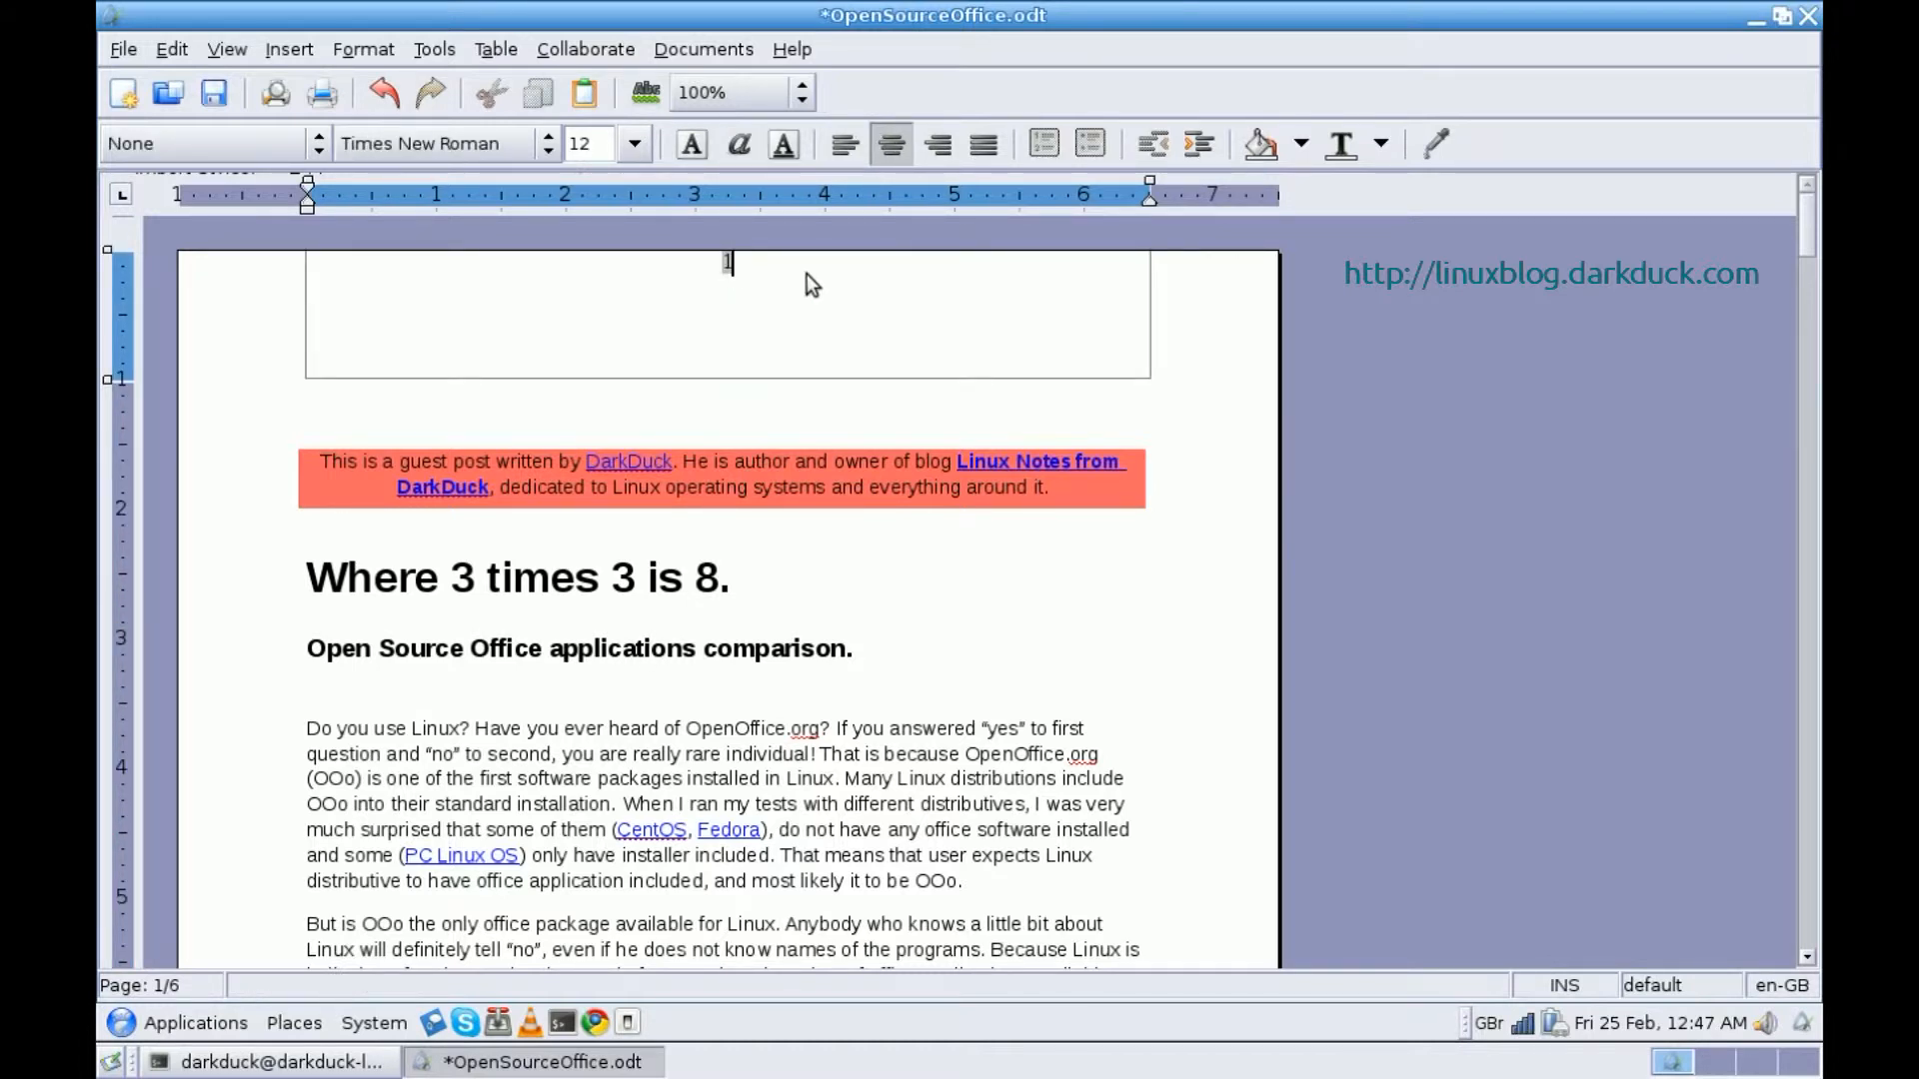
Type " of" after the page number in the header so it reads "1 of"
{"action": "type", "text": "of"}
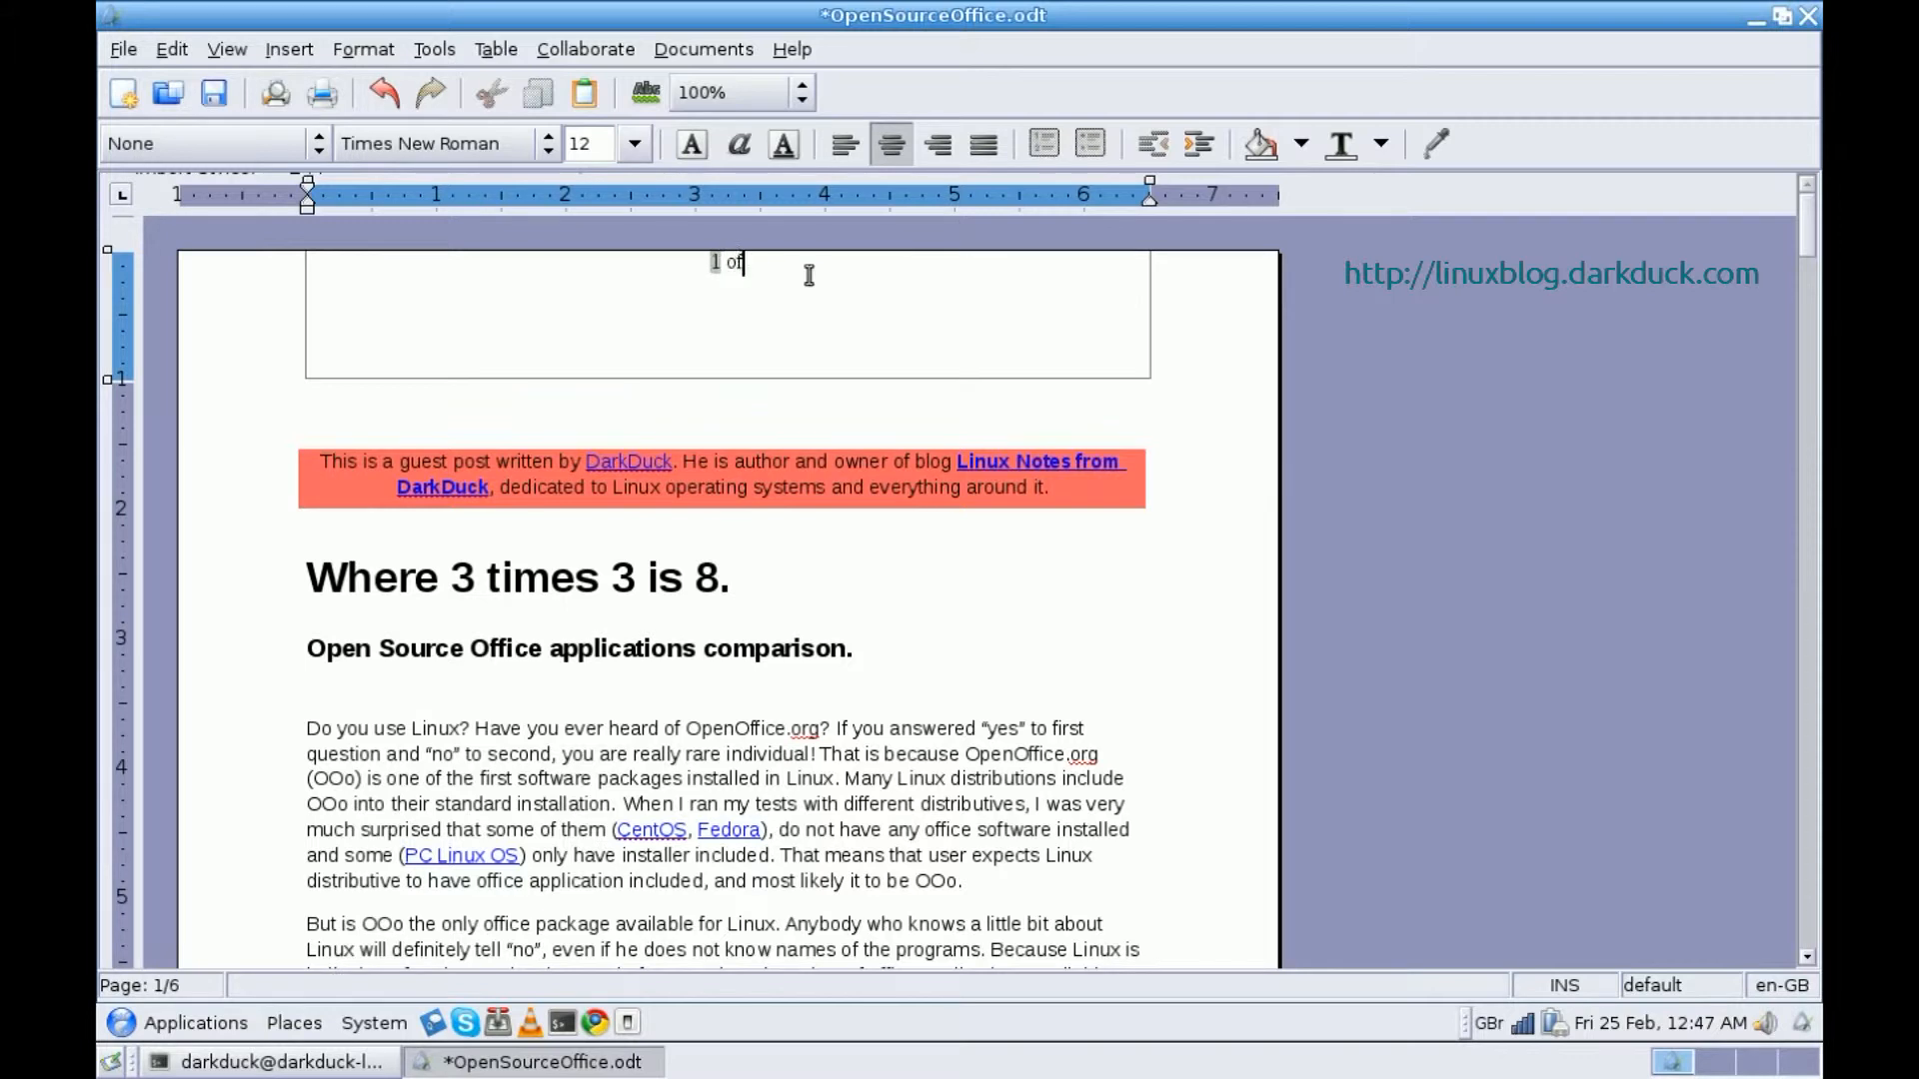
{"action": "left_click", "coordinate": [382, 93]}
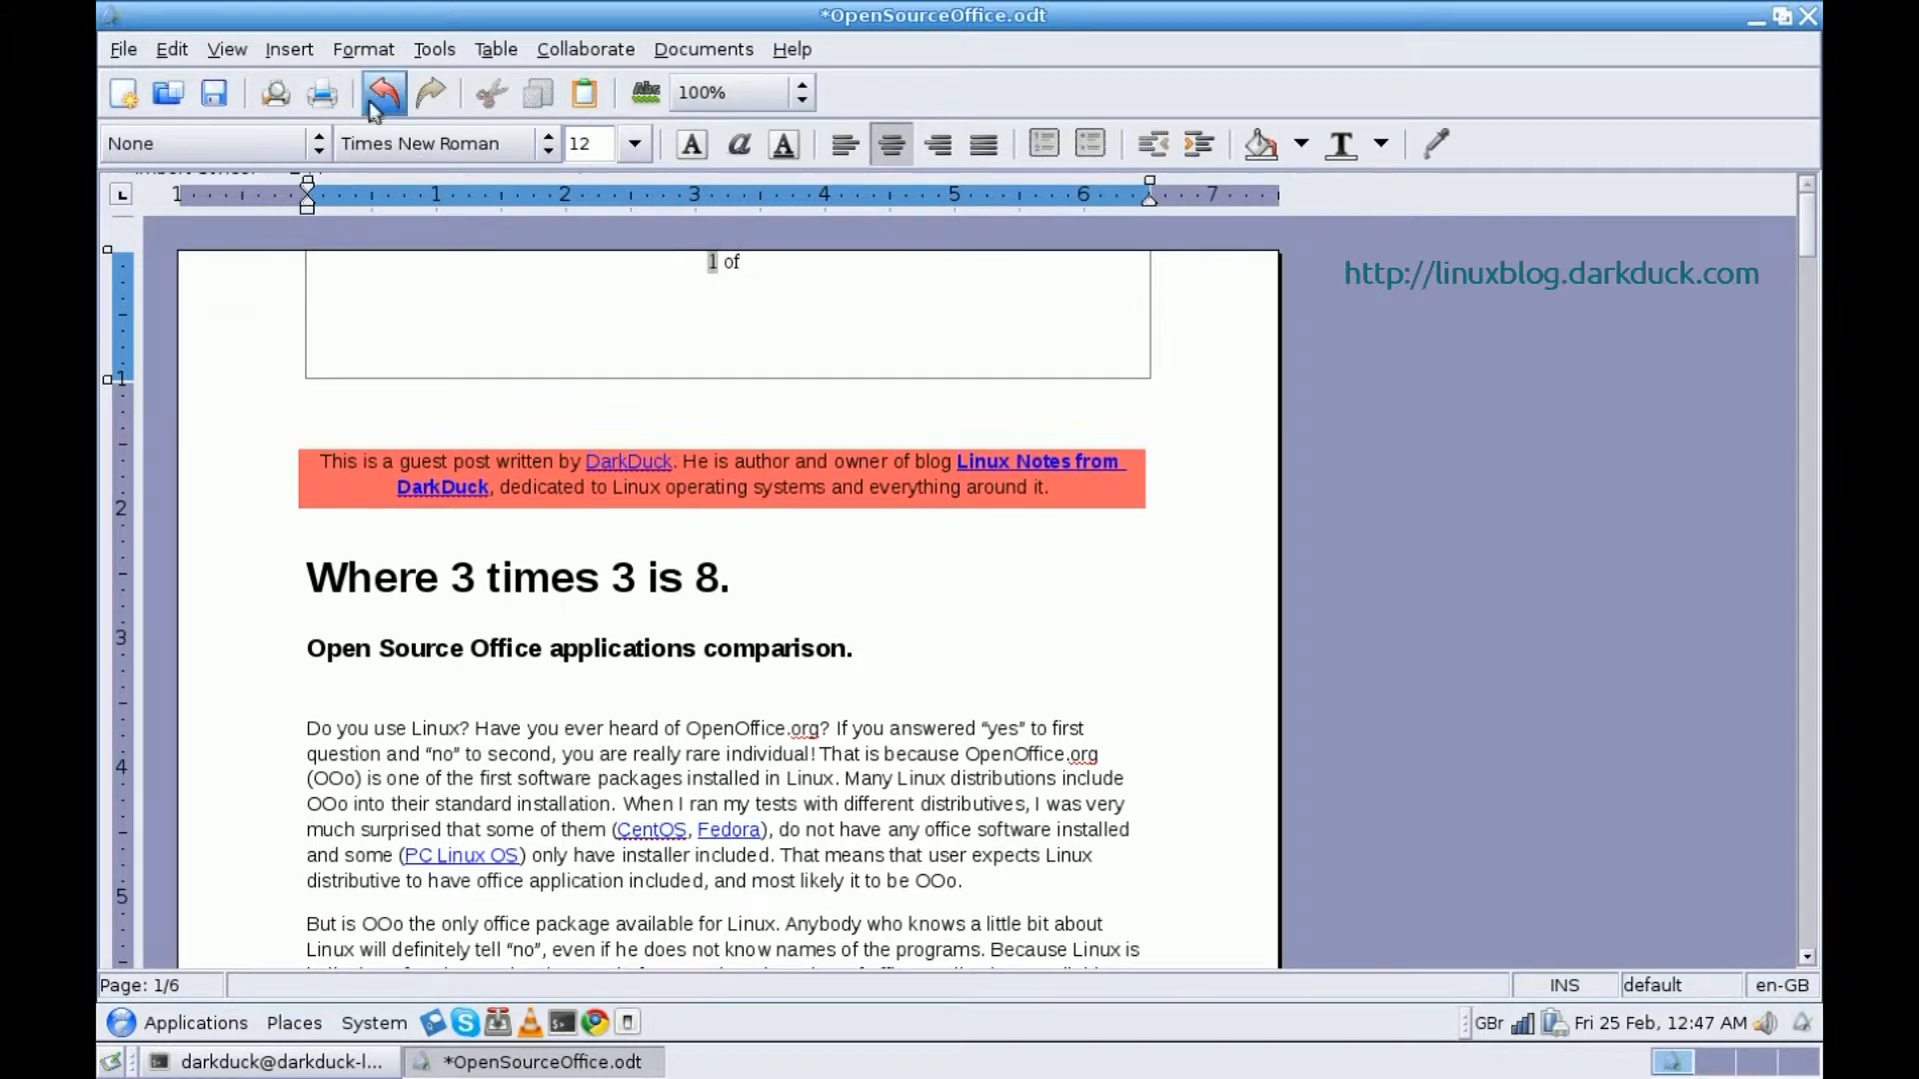
{"action": "left_click", "coordinate": [288, 48]}
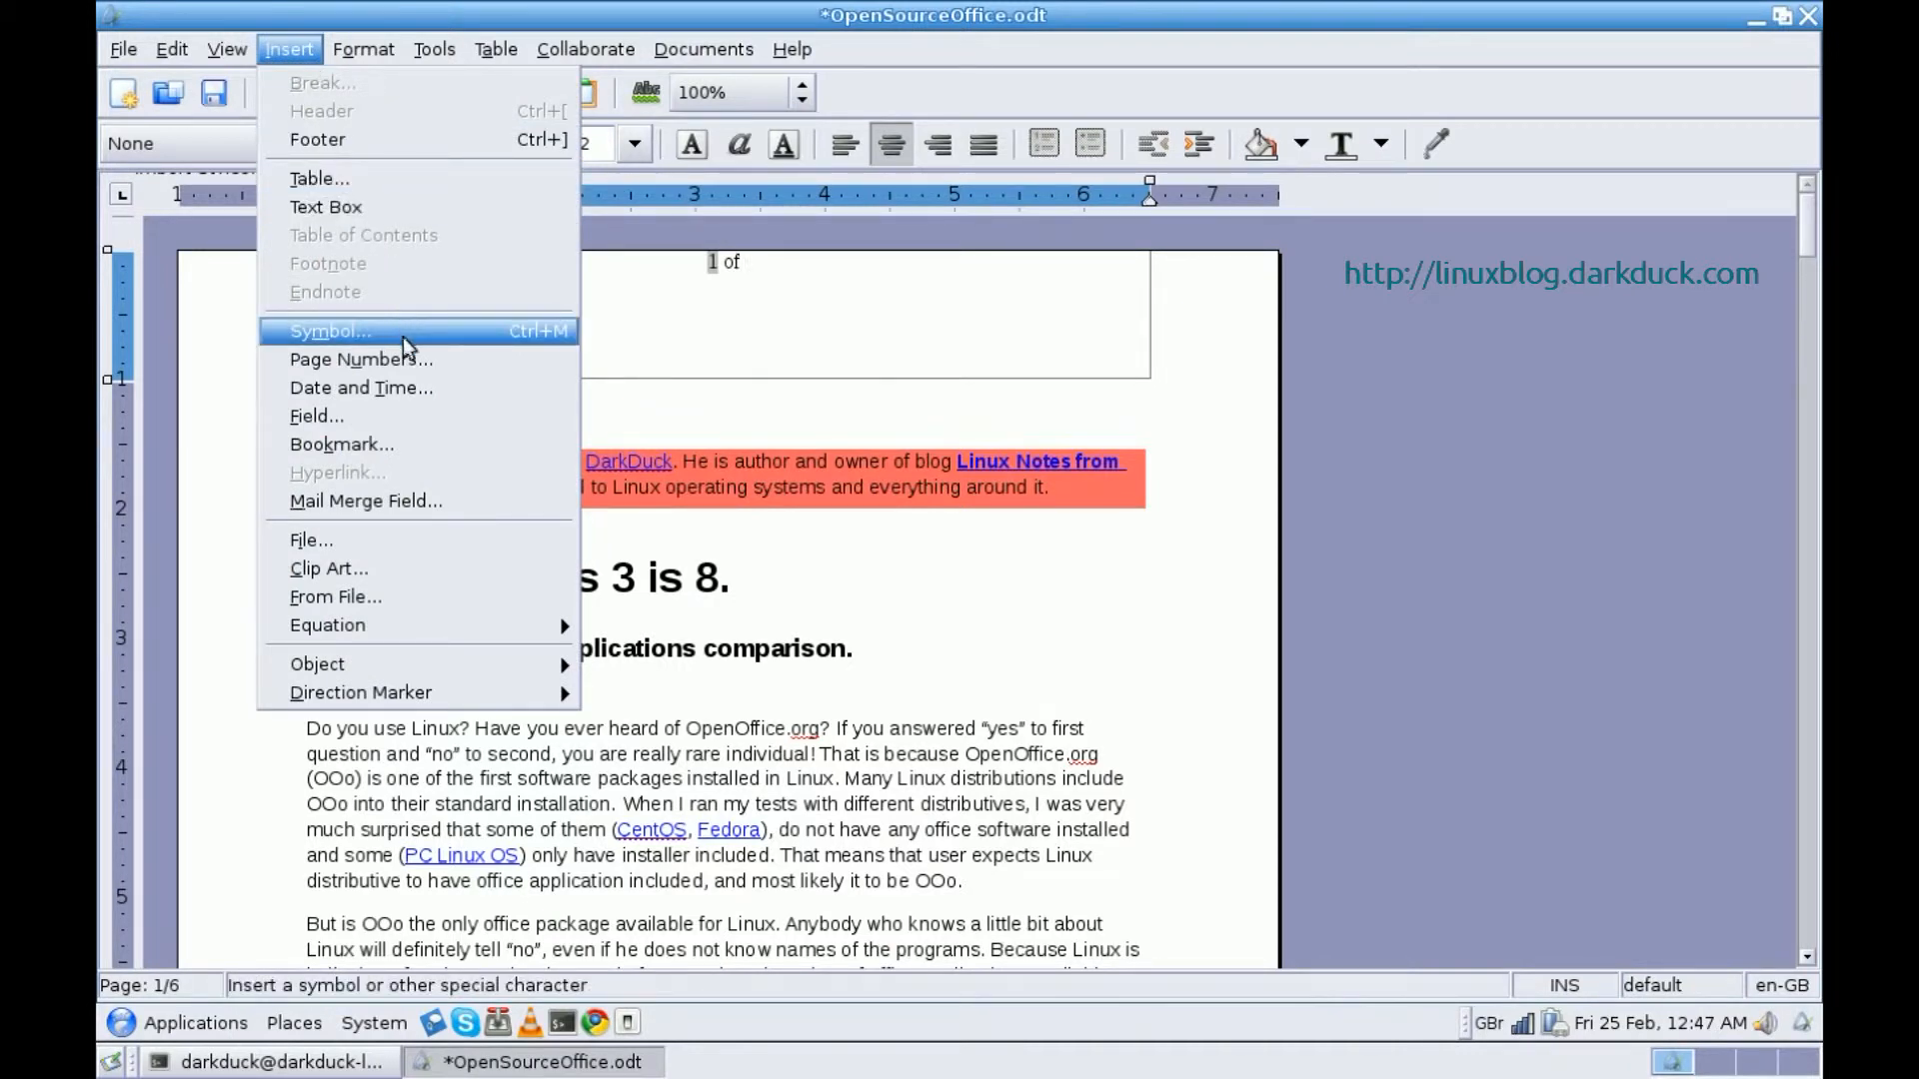
Insert a Number of Pages field from the Numbers type so the header reads "1 of 6"
{"action": "left_click", "coordinate": [318, 416]}
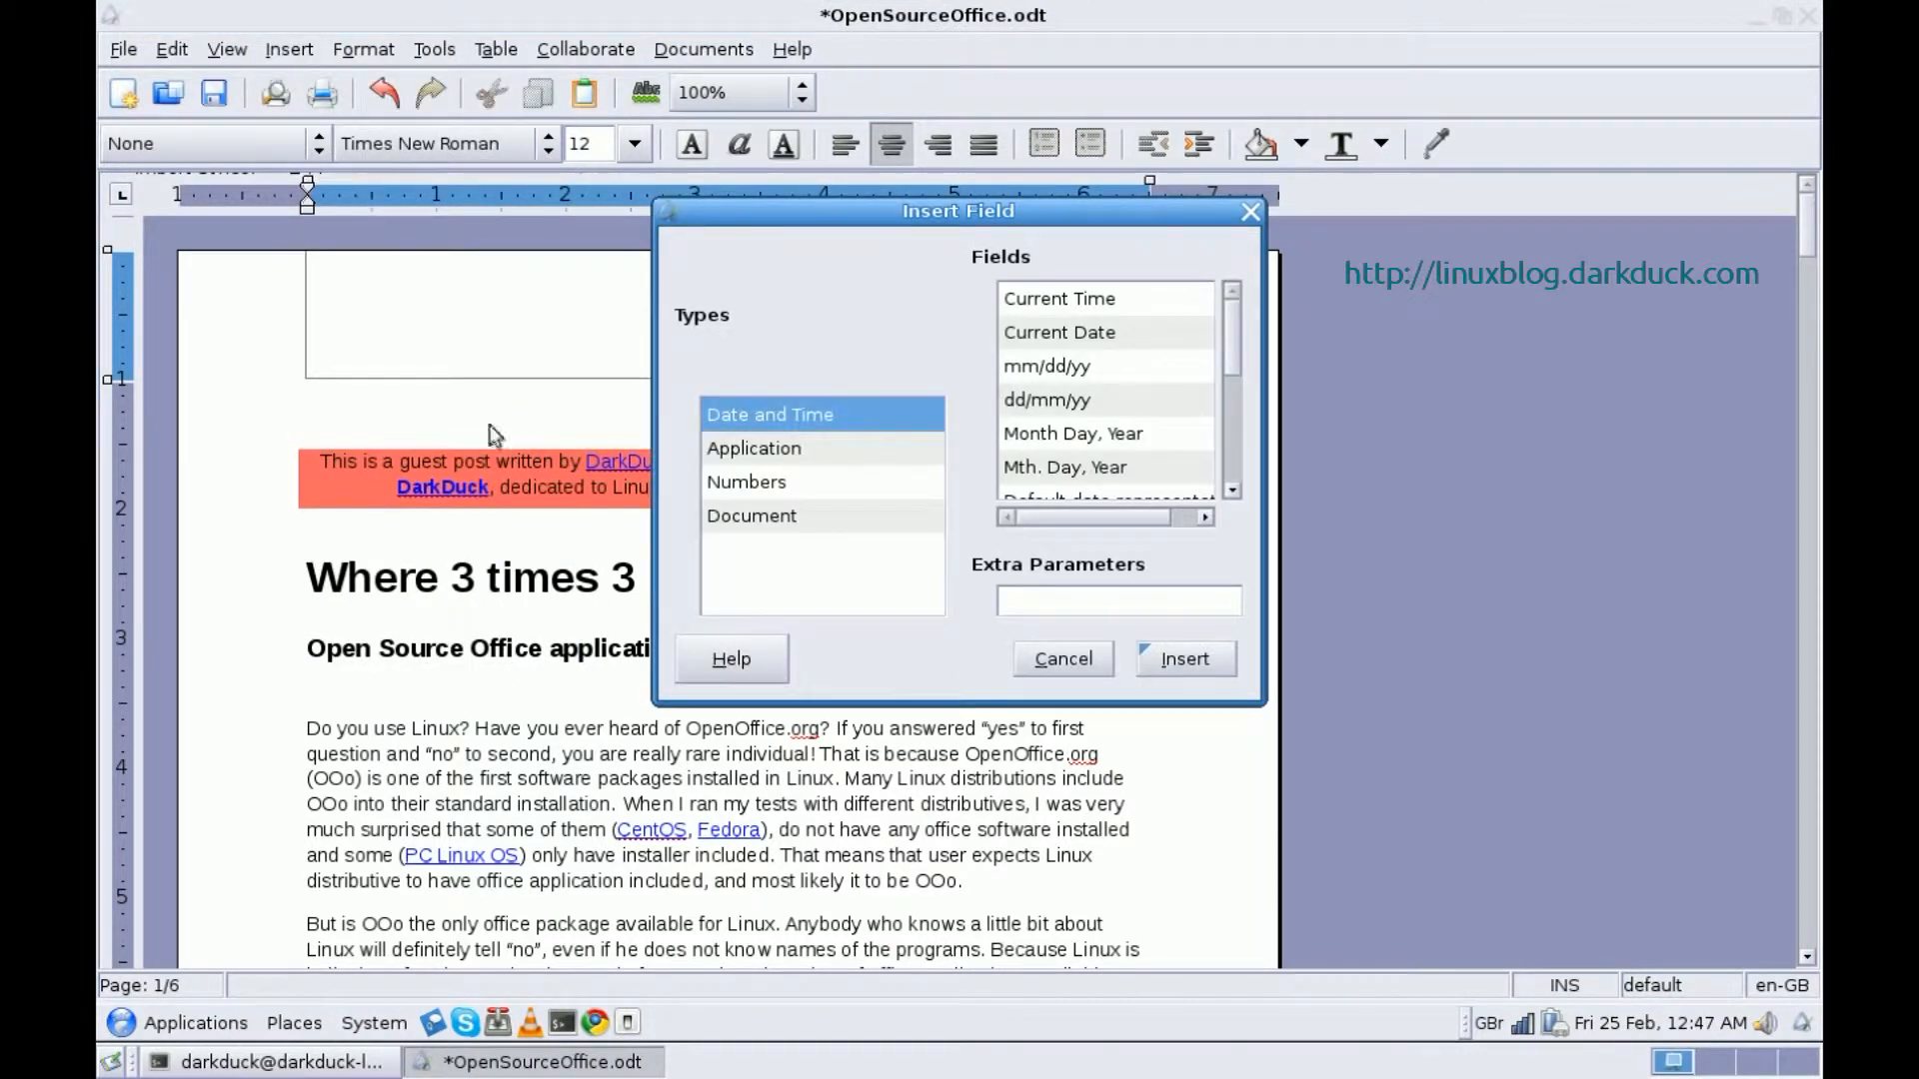
{"action": "left_click", "coordinate": [746, 482]}
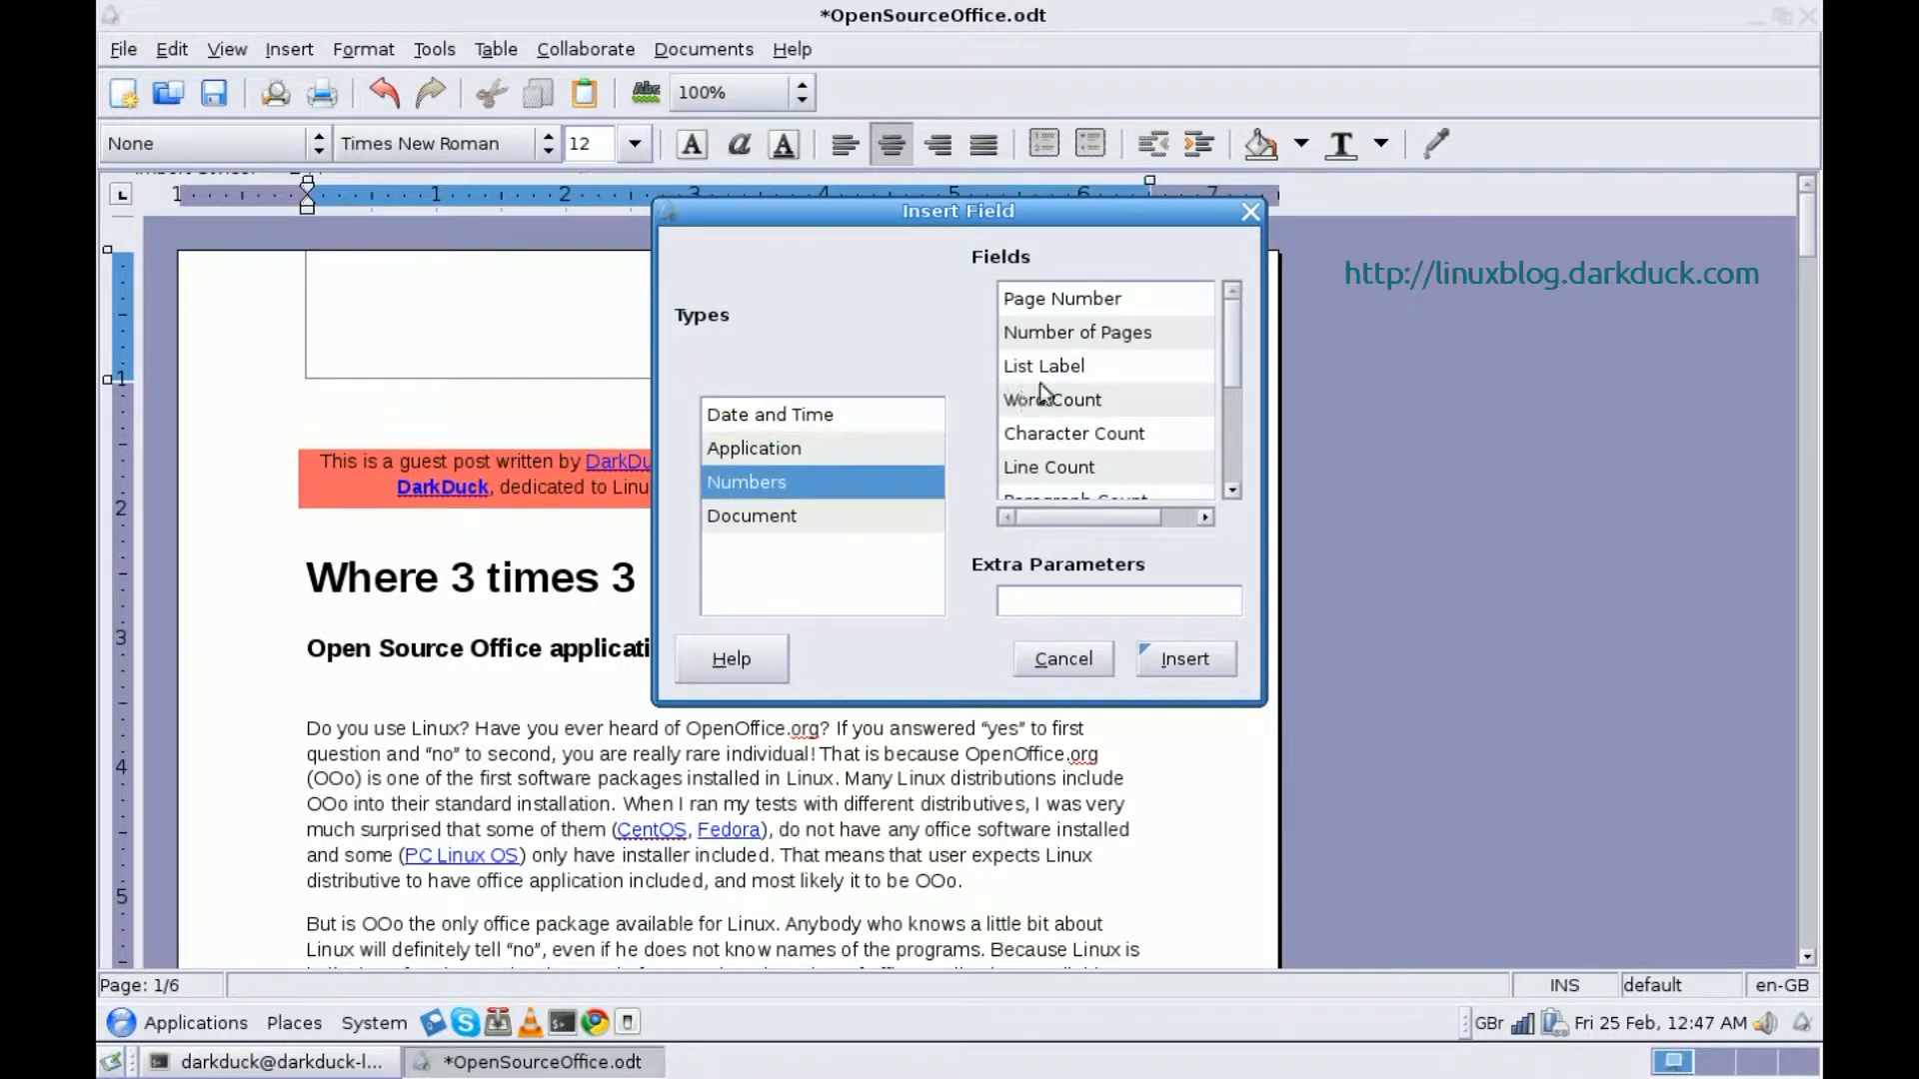
{"action": "left_click", "coordinate": [1182, 658]}
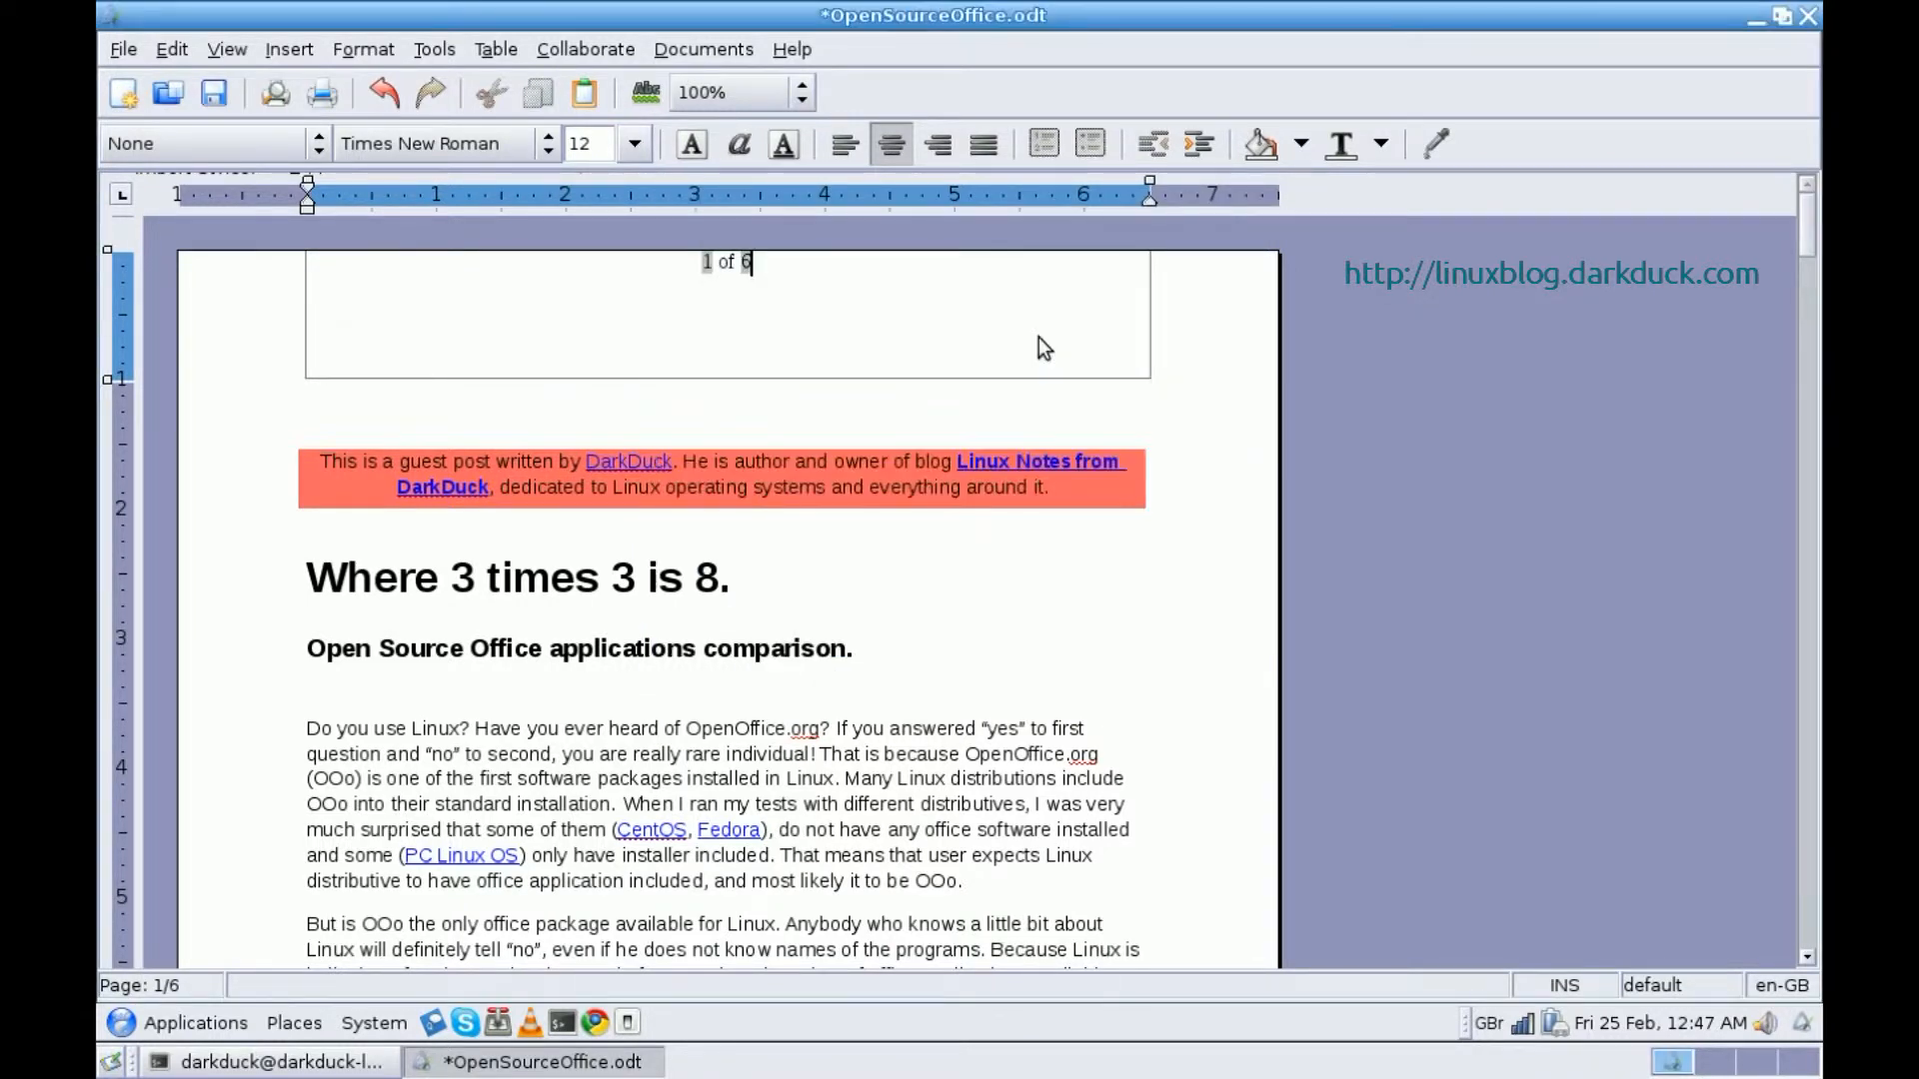
{"action": "mouse_move", "coordinate": [880, 306]}
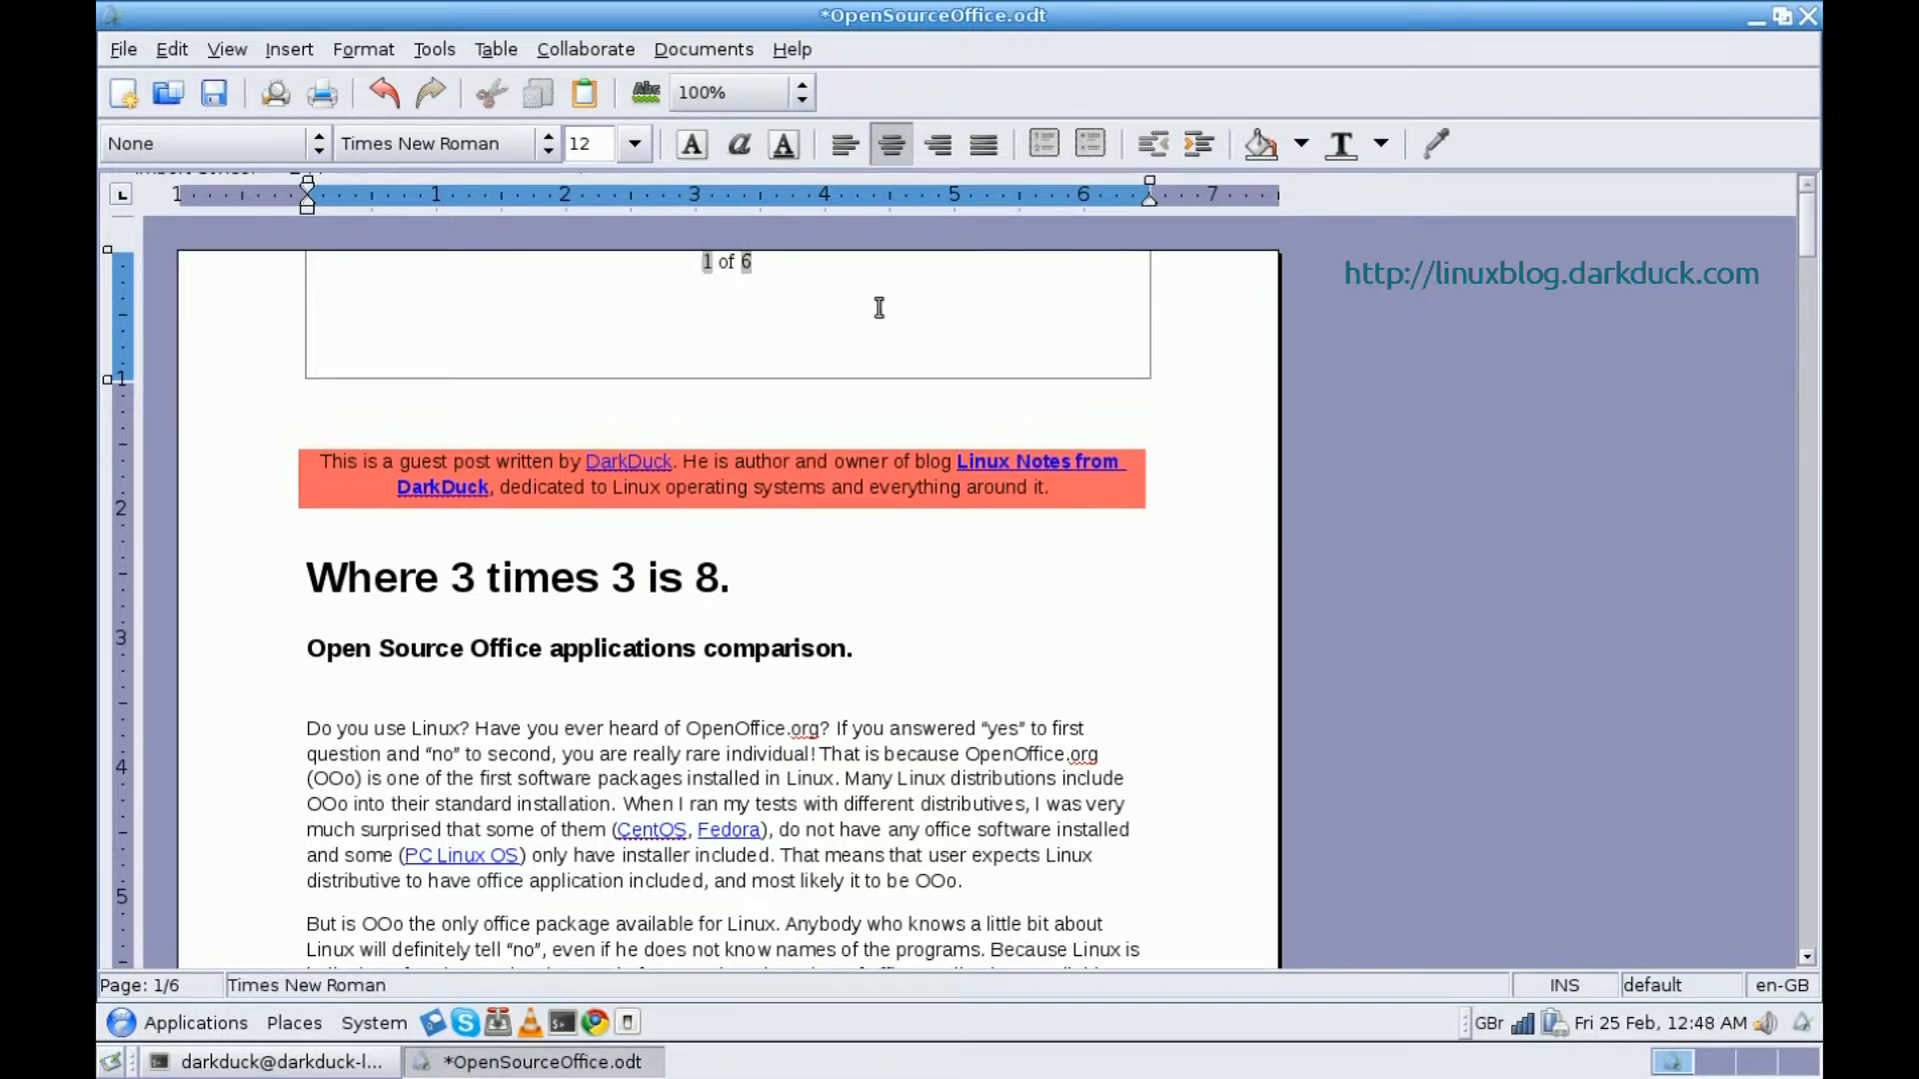
{"action": "left_click", "coordinate": [704, 262]}
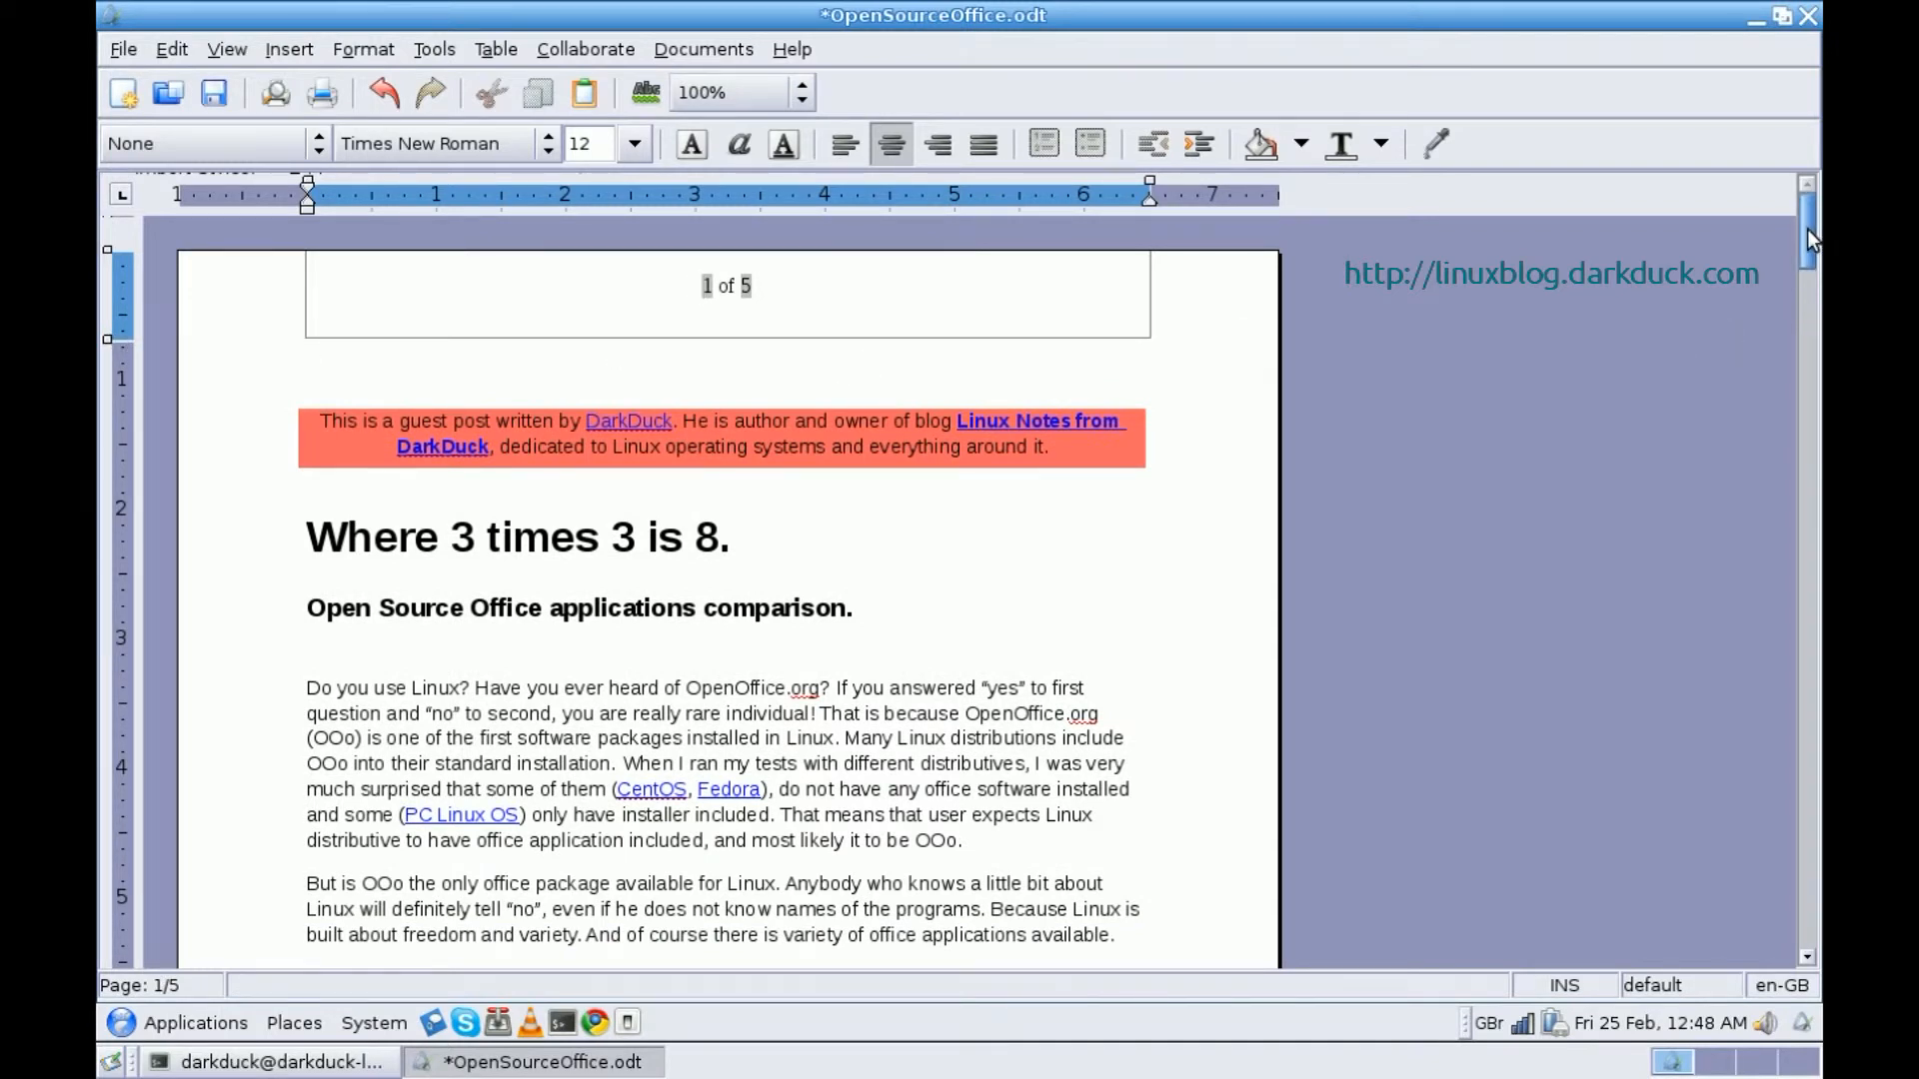
{"action": "scroll", "scroll_direction": "down", "scroll_amount": 3}
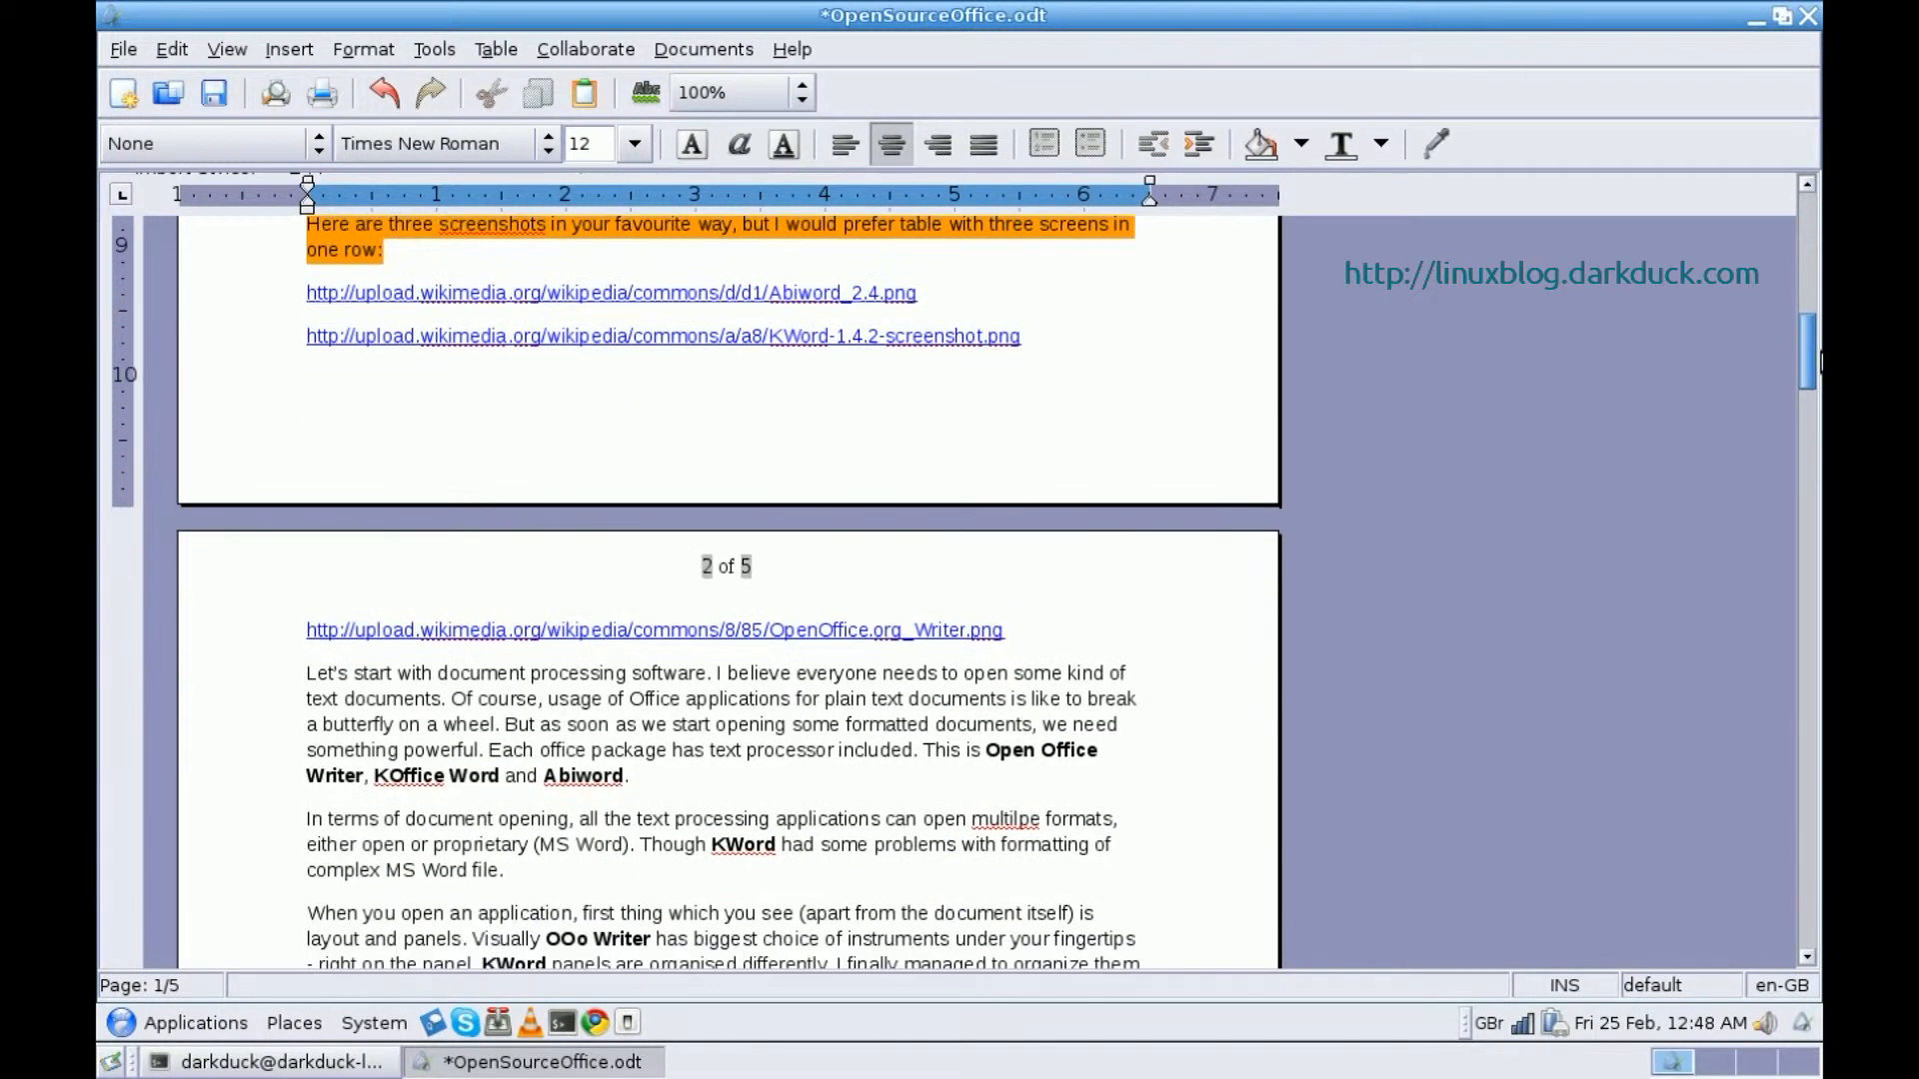
{"action": "scroll", "scroll_direction": "down", "scroll_amount": 3}
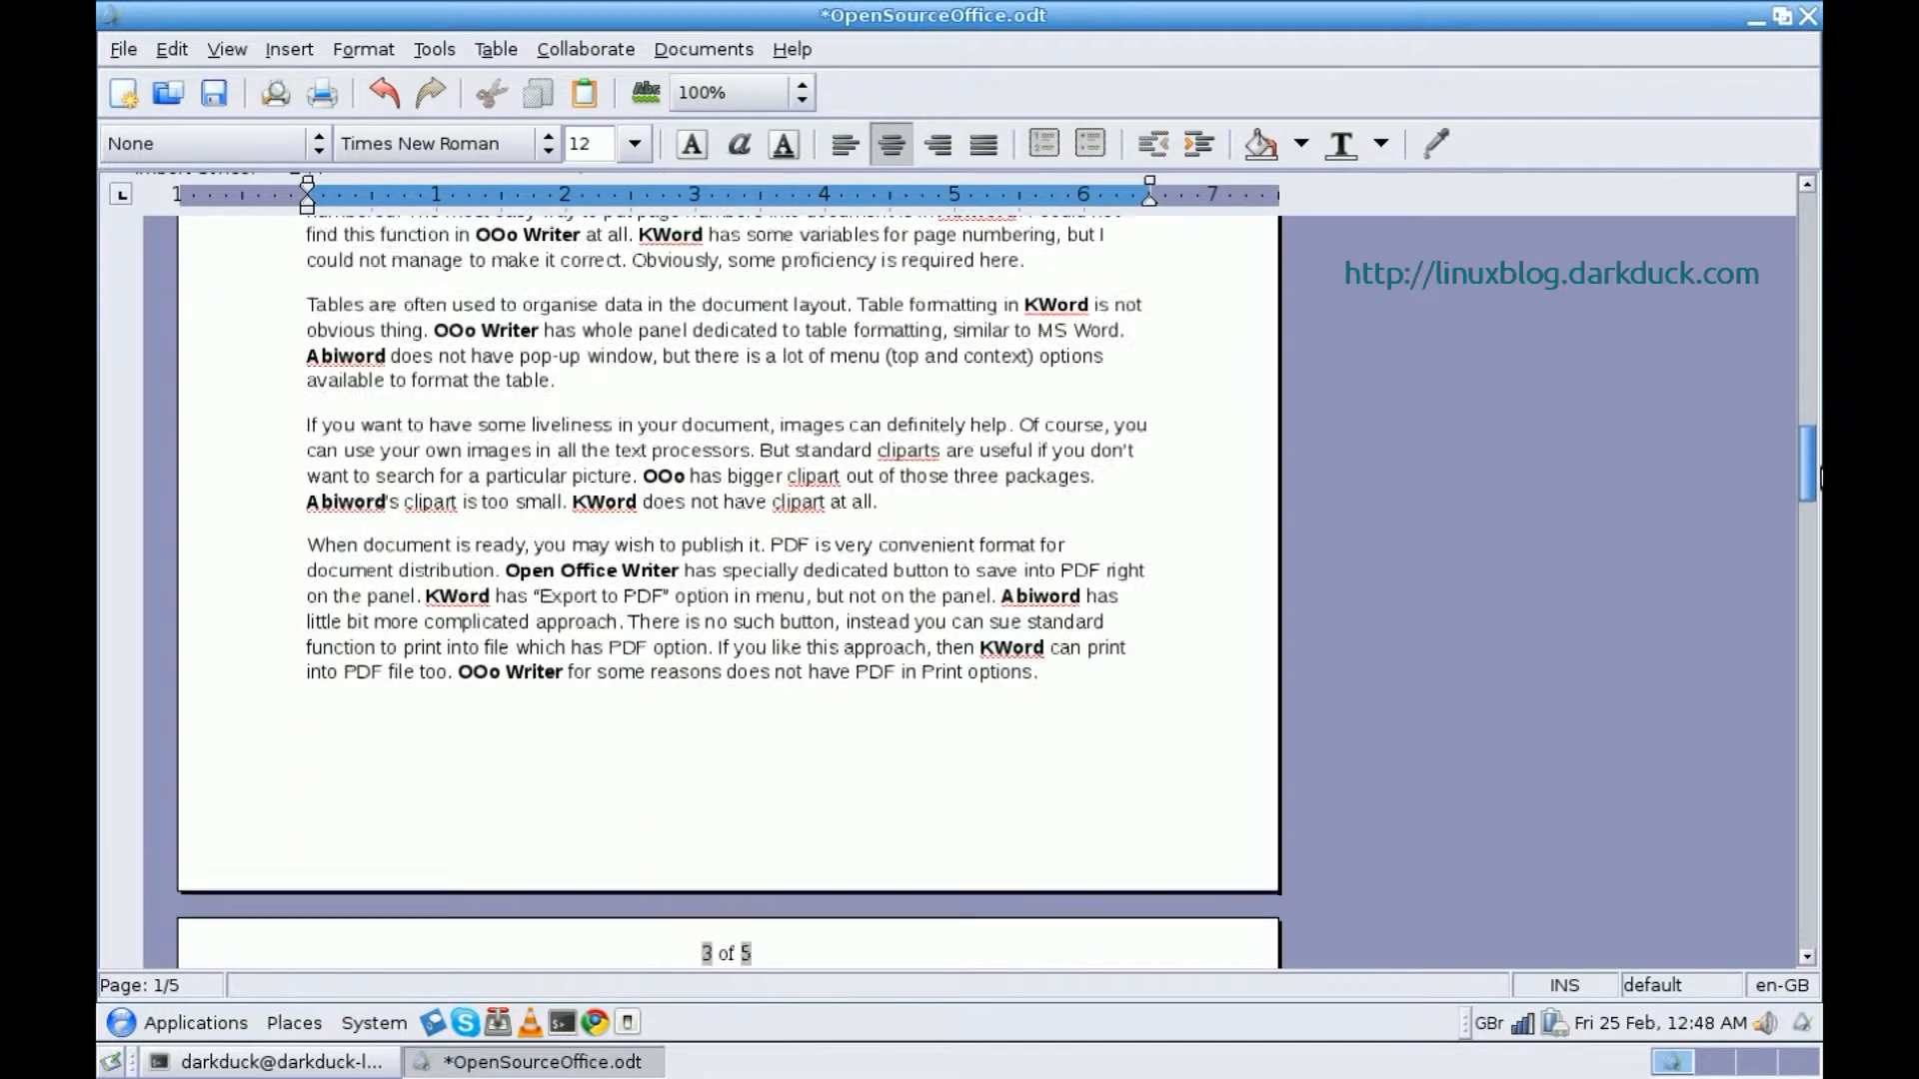
{"action": "scroll", "scroll_direction": "down", "scroll_amount": 3}
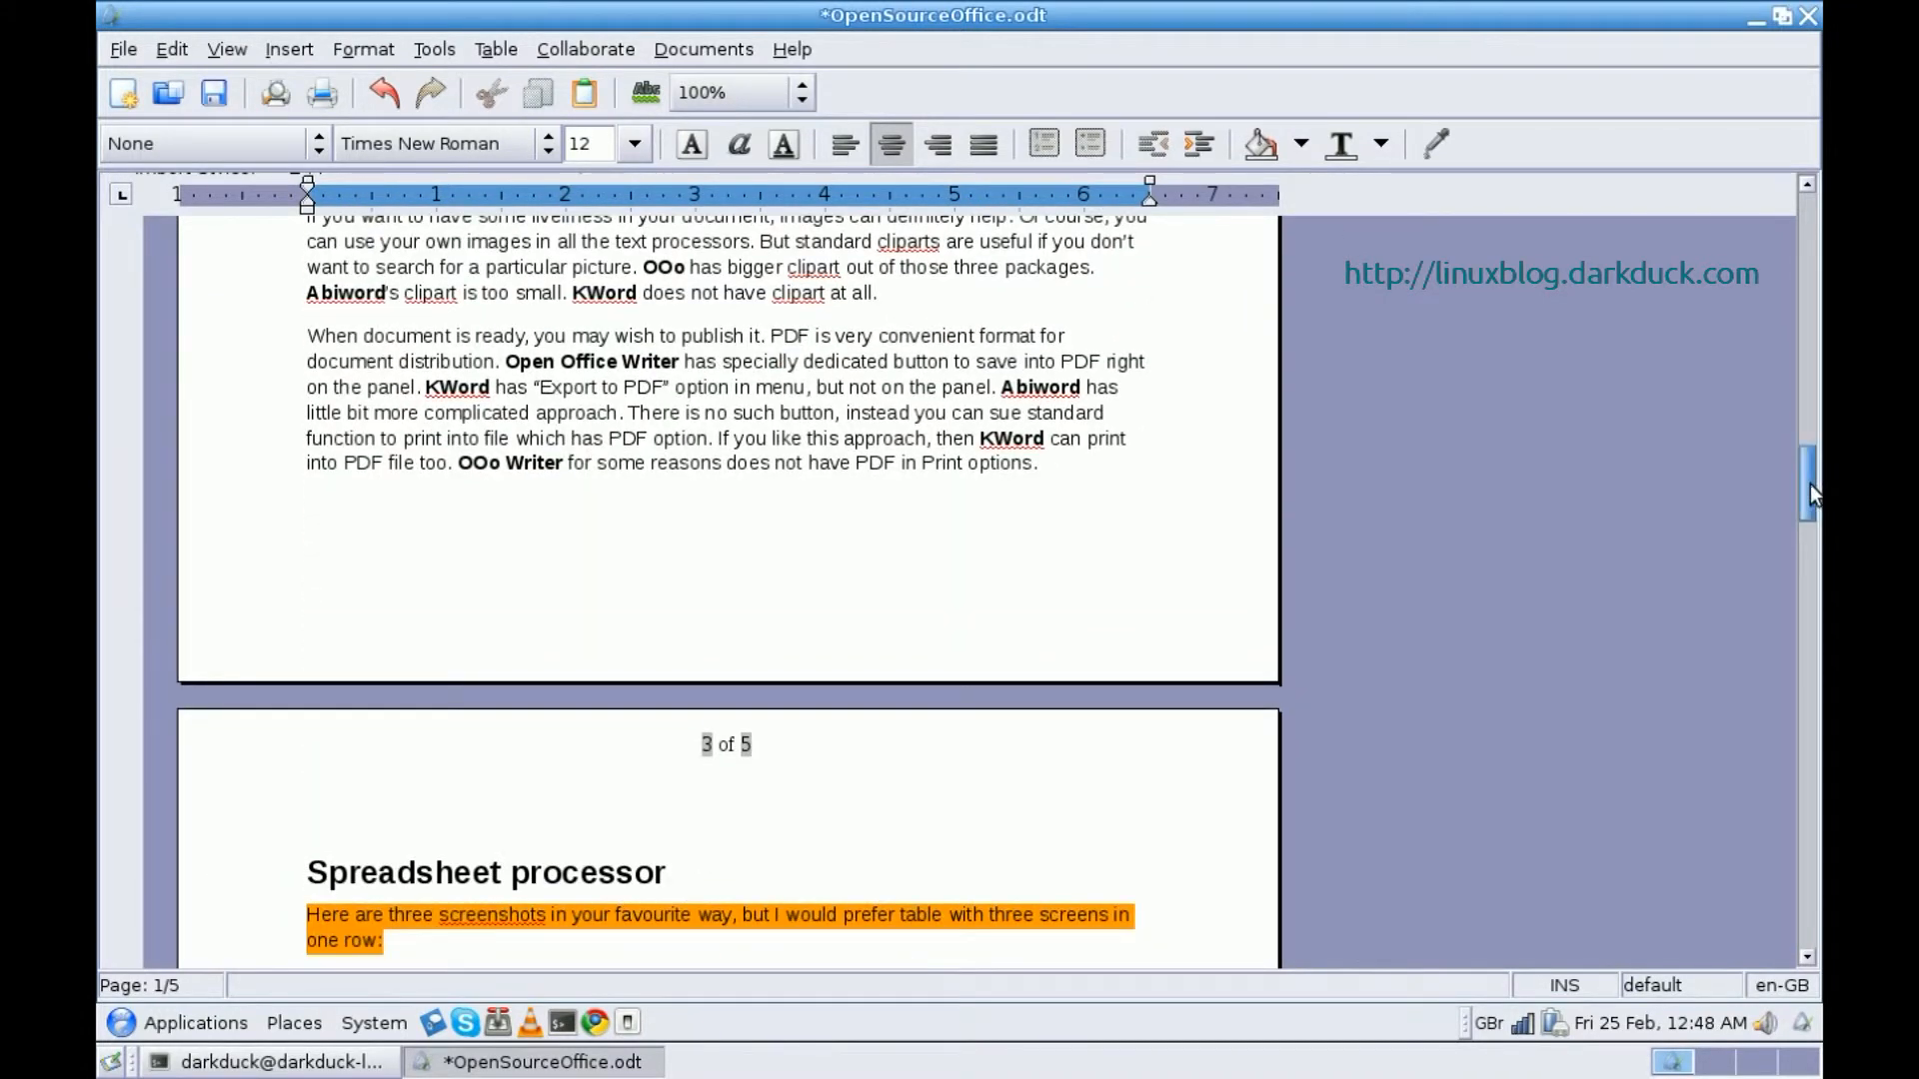
{"action": "scroll", "scroll_direction": "up", "scroll_amount": 3}
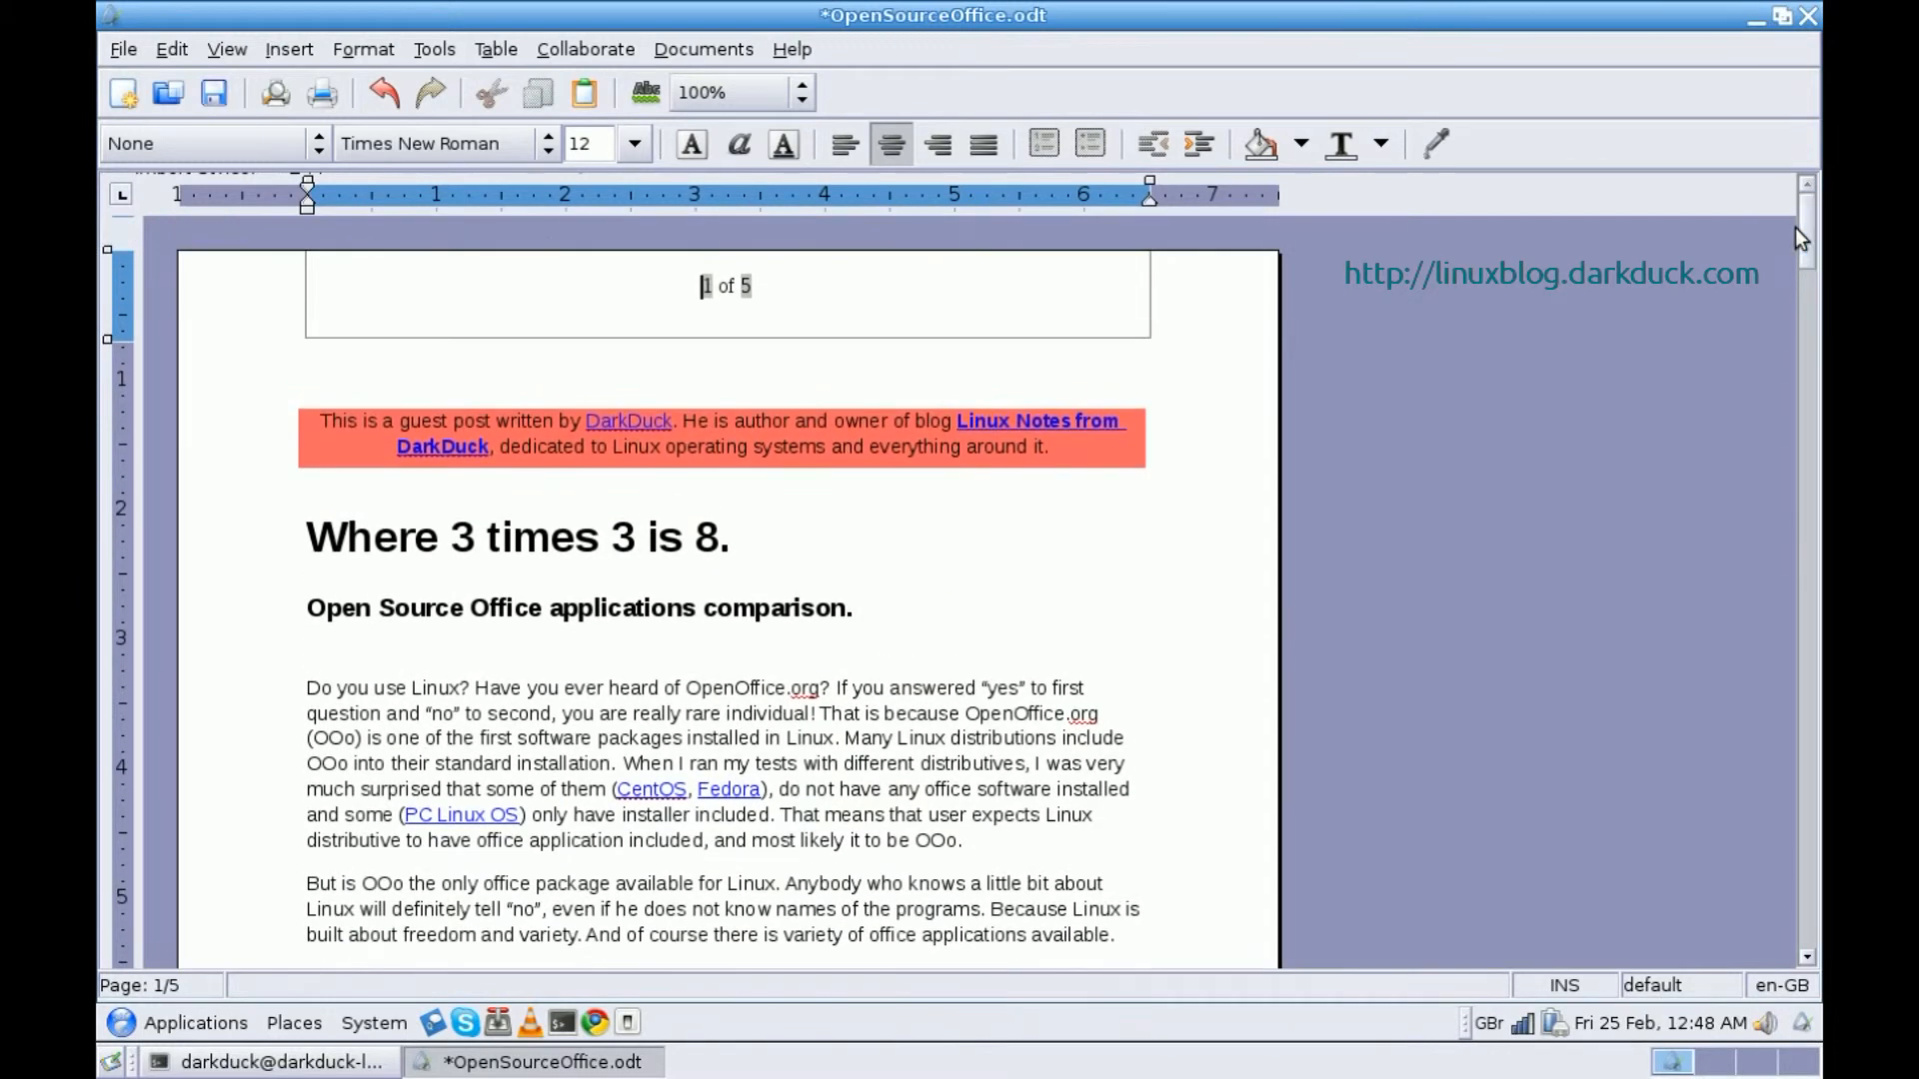
{"action": "mouse_move", "coordinate": [1031, 308]}
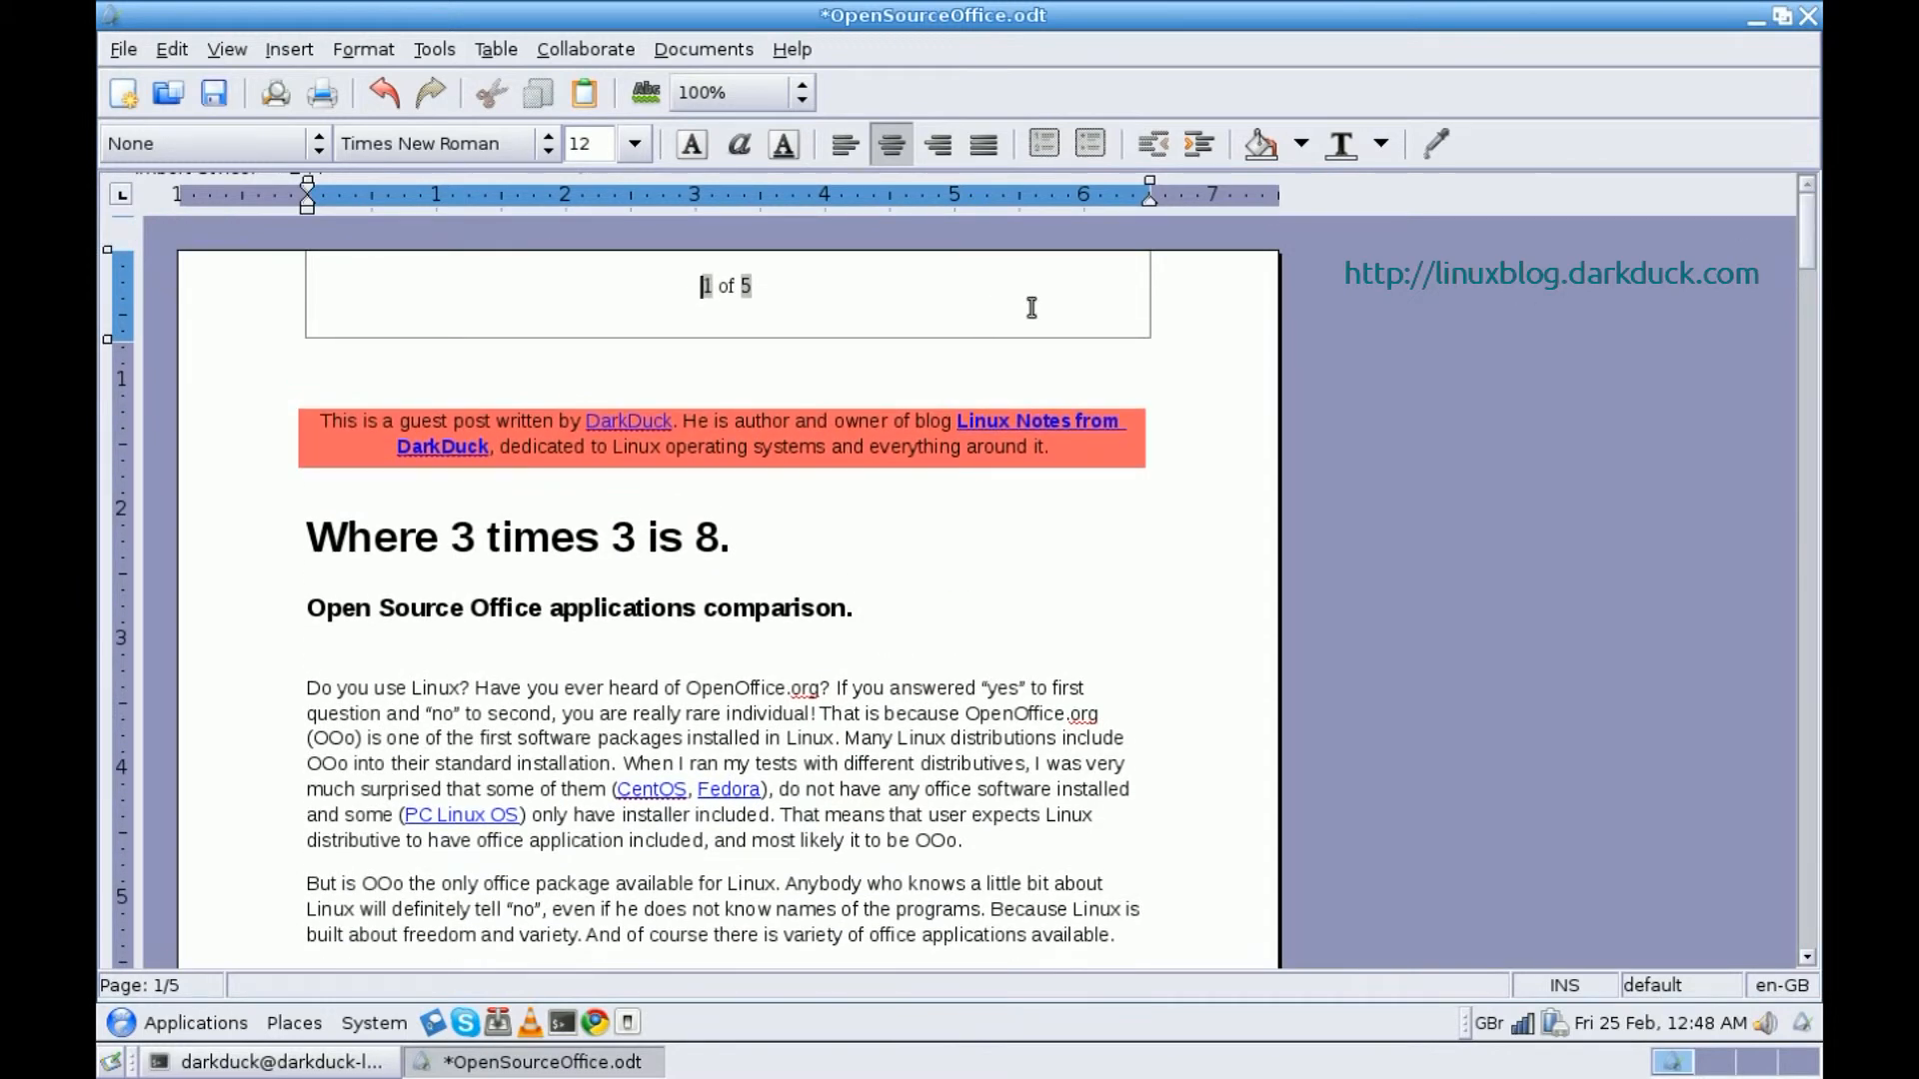
{"action": "mouse_move", "coordinate": [892, 340]}
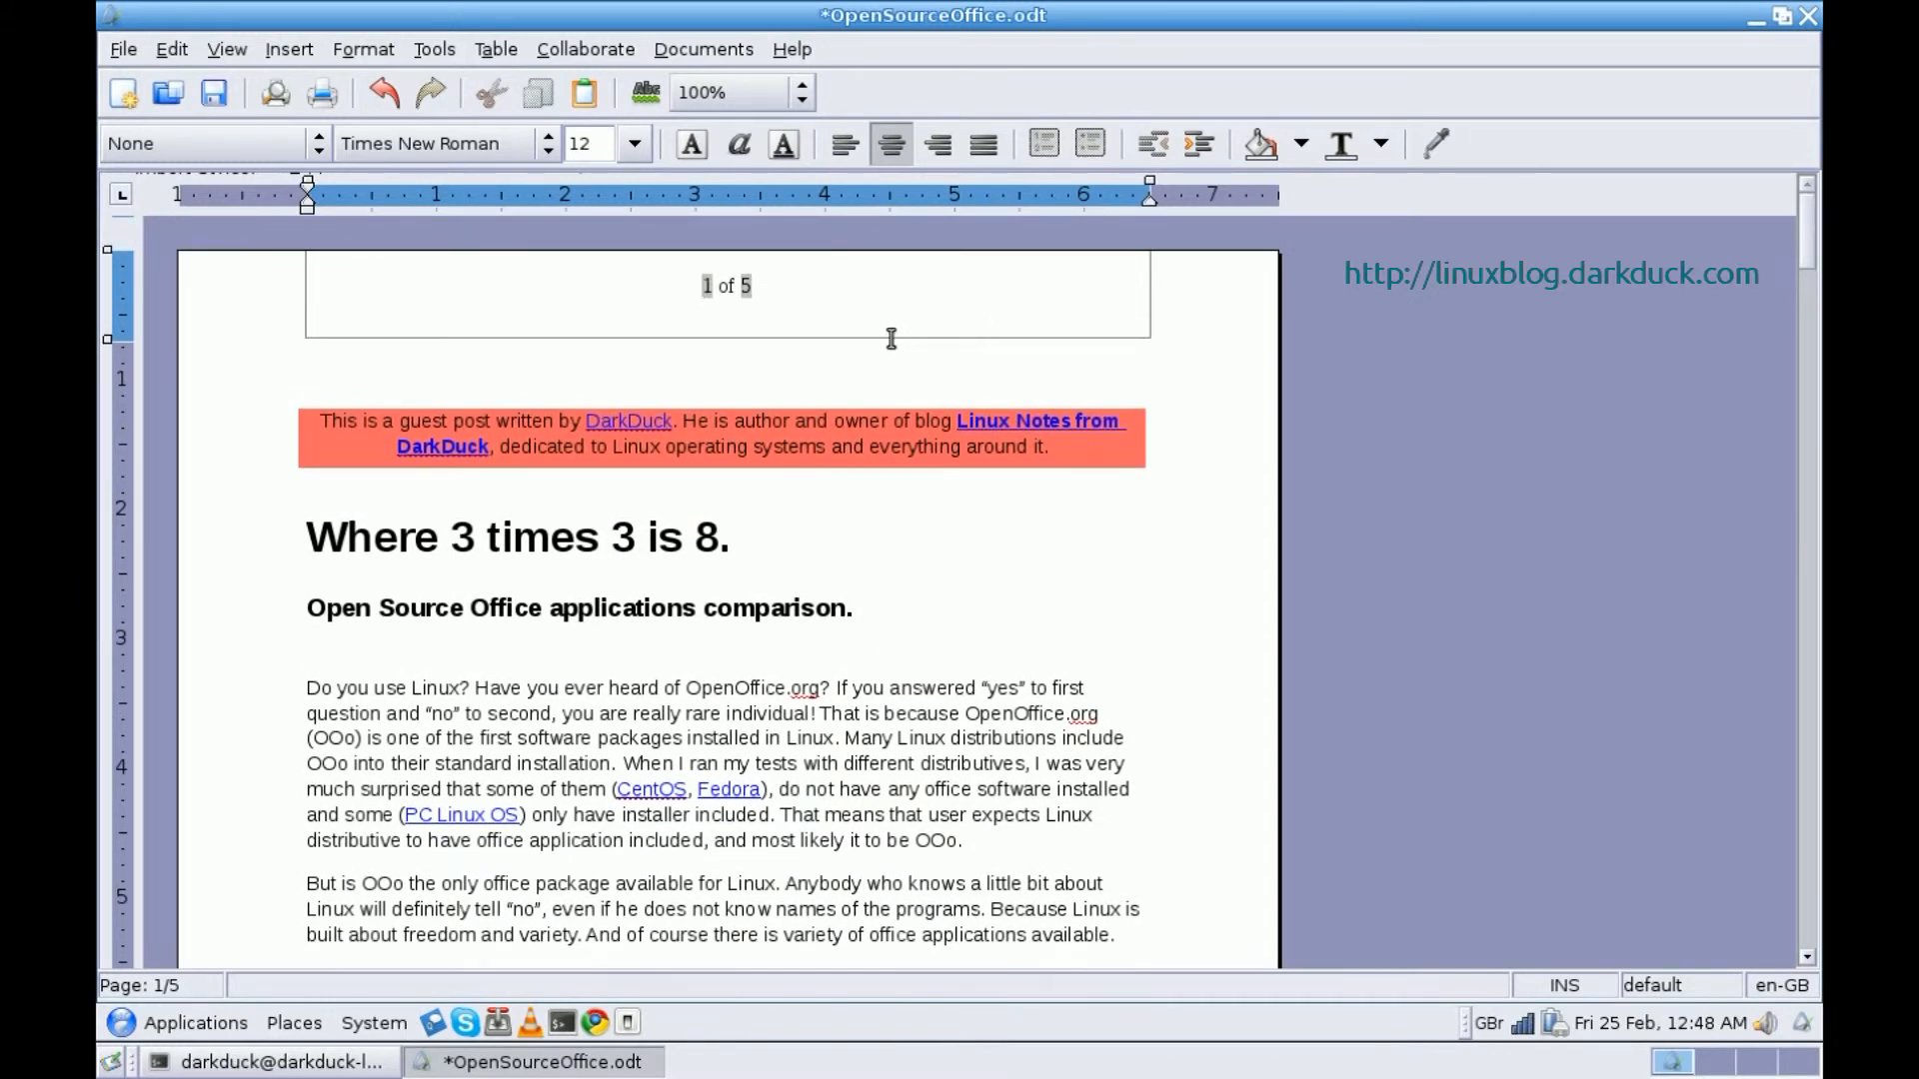
{"action": "left_click", "coordinate": [702, 286]}
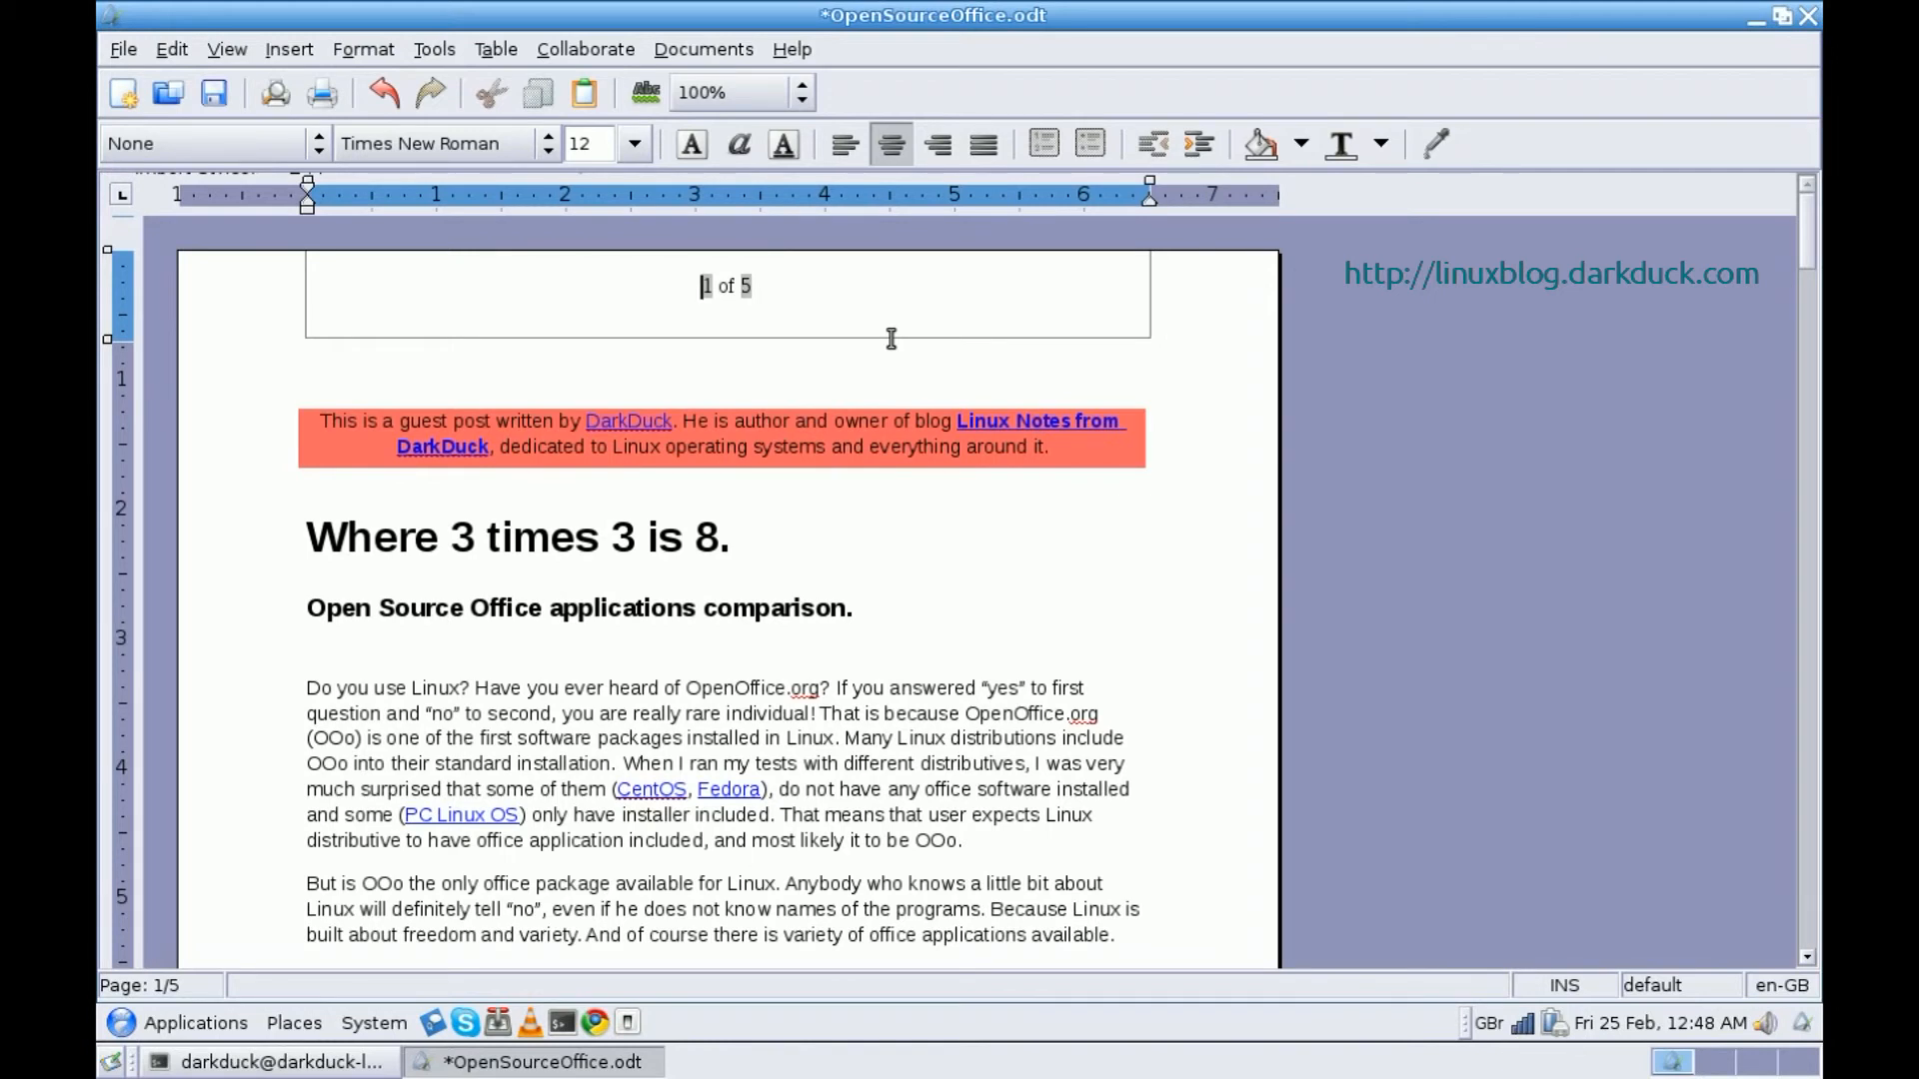